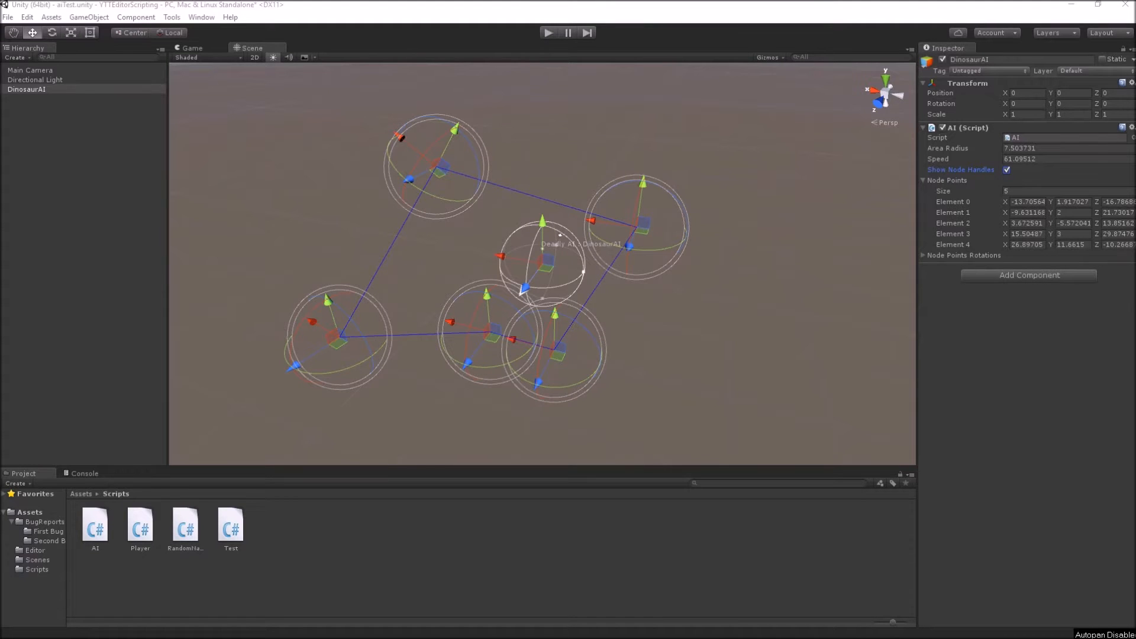
mouse_move(242, 119)
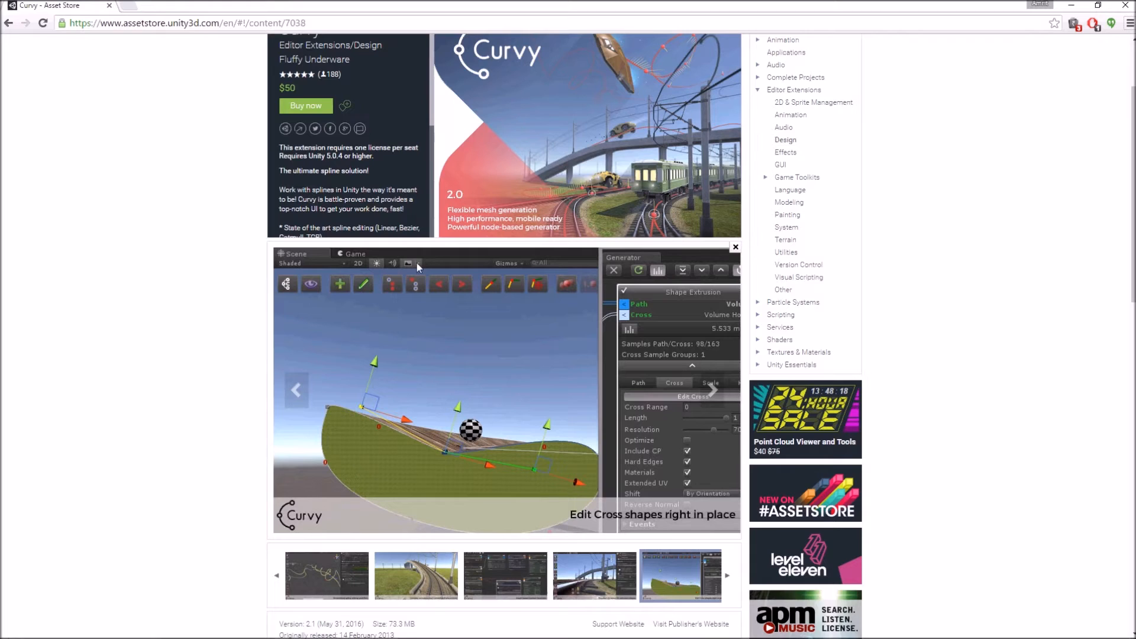
Scroll the Curvy Asset Store page to its spline editing, mesh generator and controllers features.
scroll("up", 3)
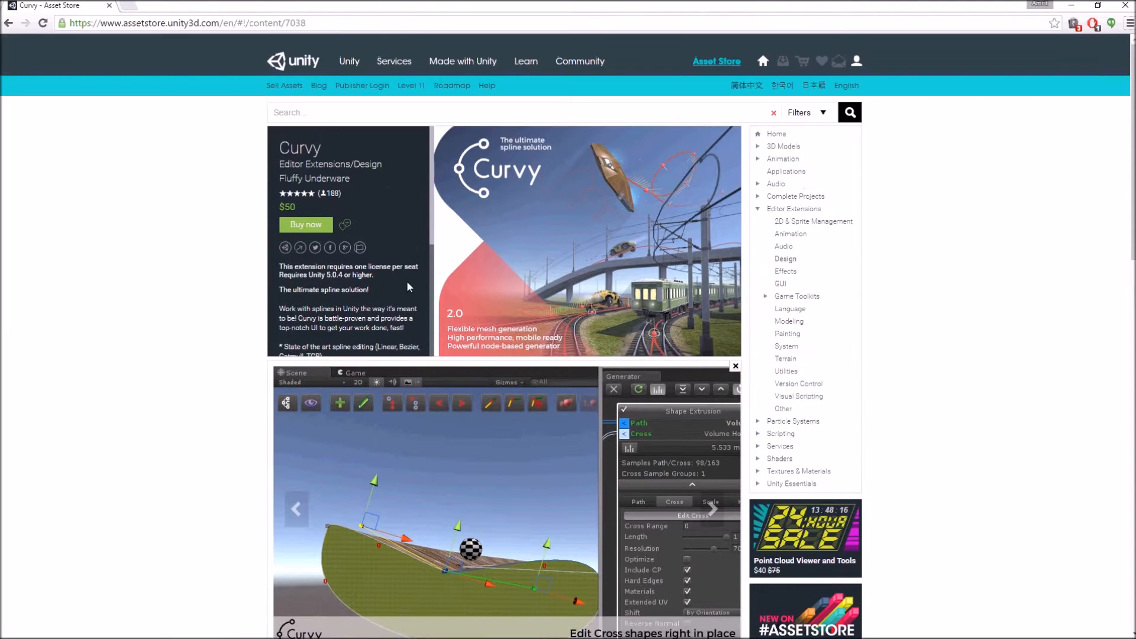
scroll("down", 3)
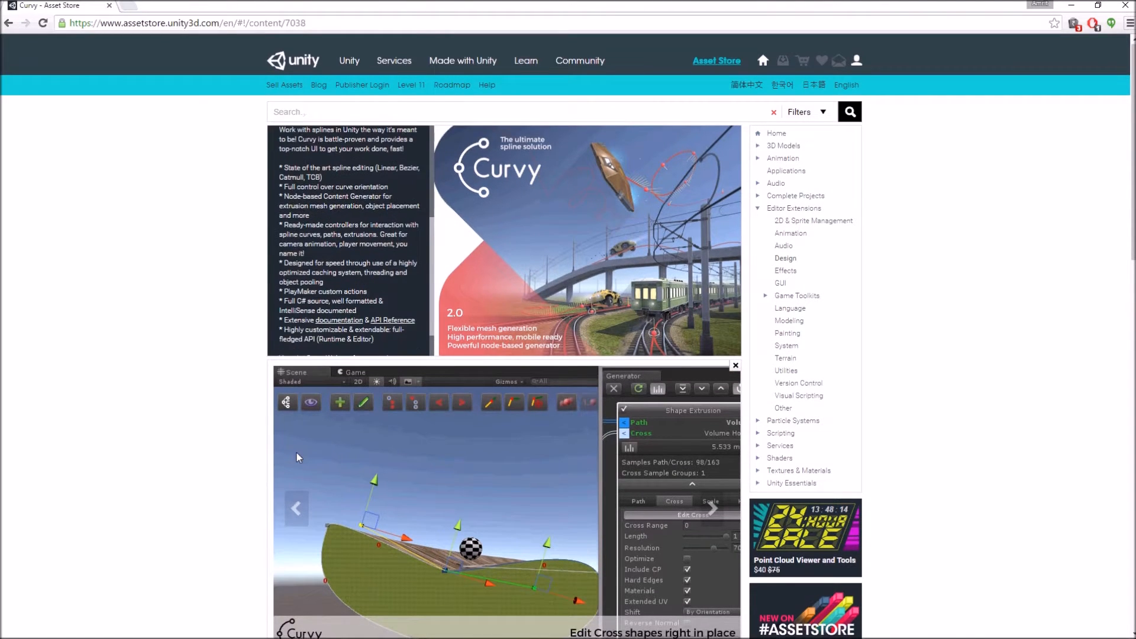
scroll("down", 3)
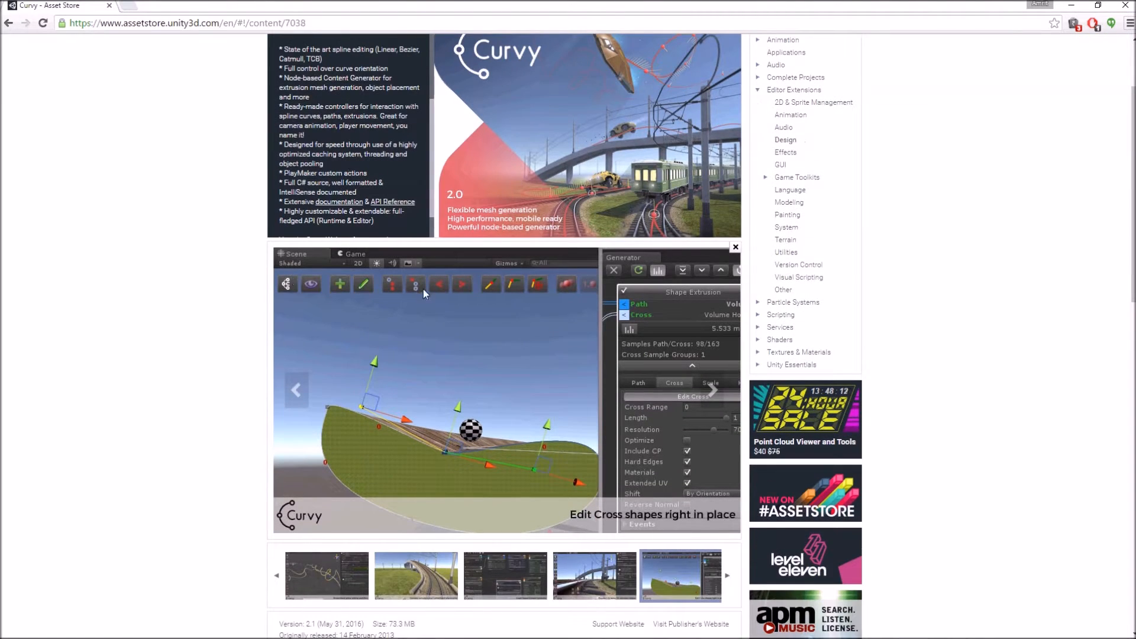
mouse_move(417, 270)
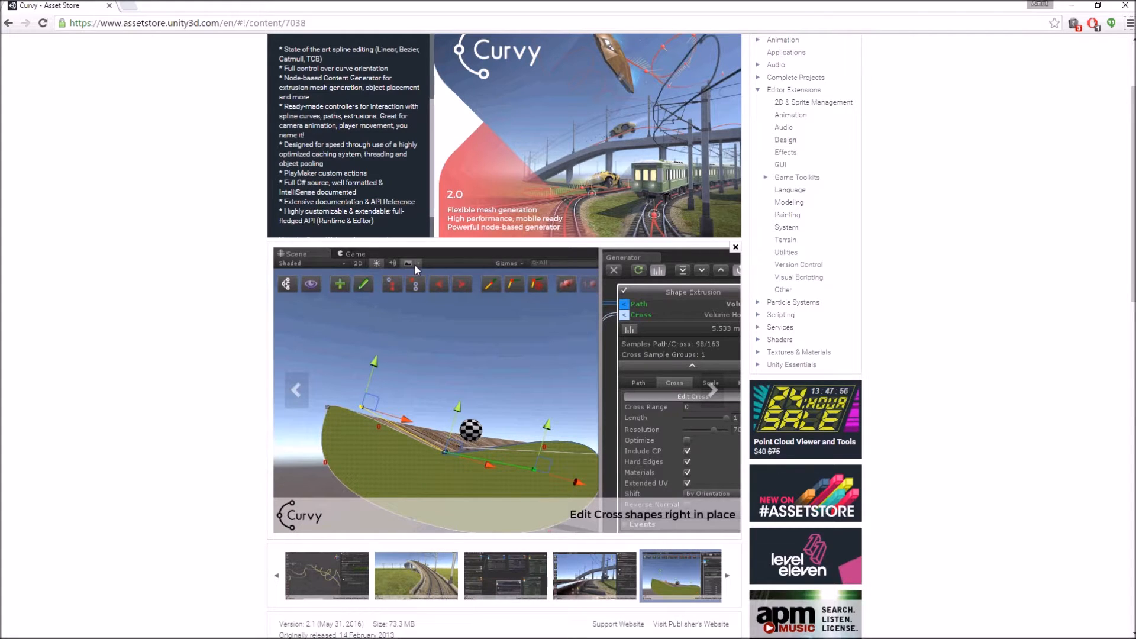
mouse_move(502, 326)
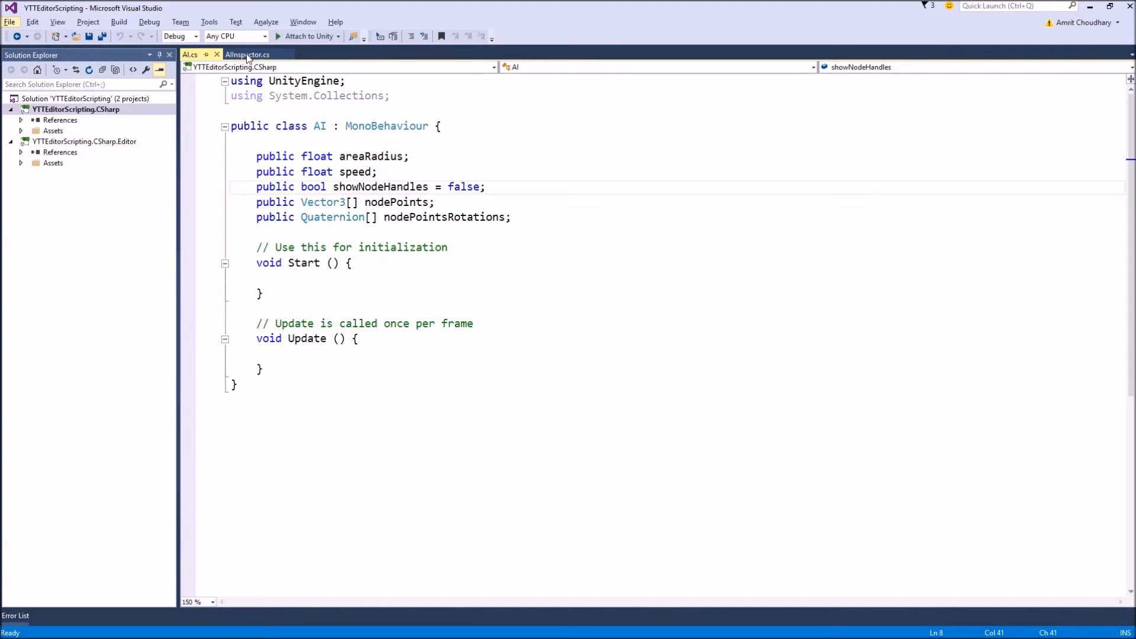
In AIInspector.cs, add Handles.BeginGUI() and Handles.EndGUI() after OnSceneGUI's rotation handles block.
left_click(247, 54)
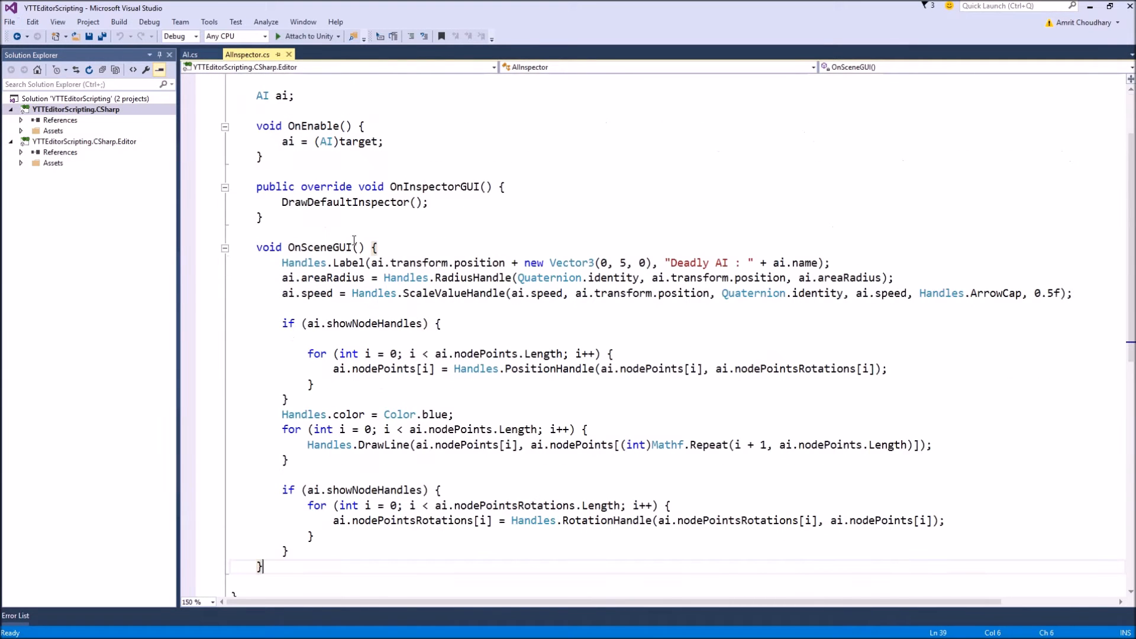
scroll("down", 3)
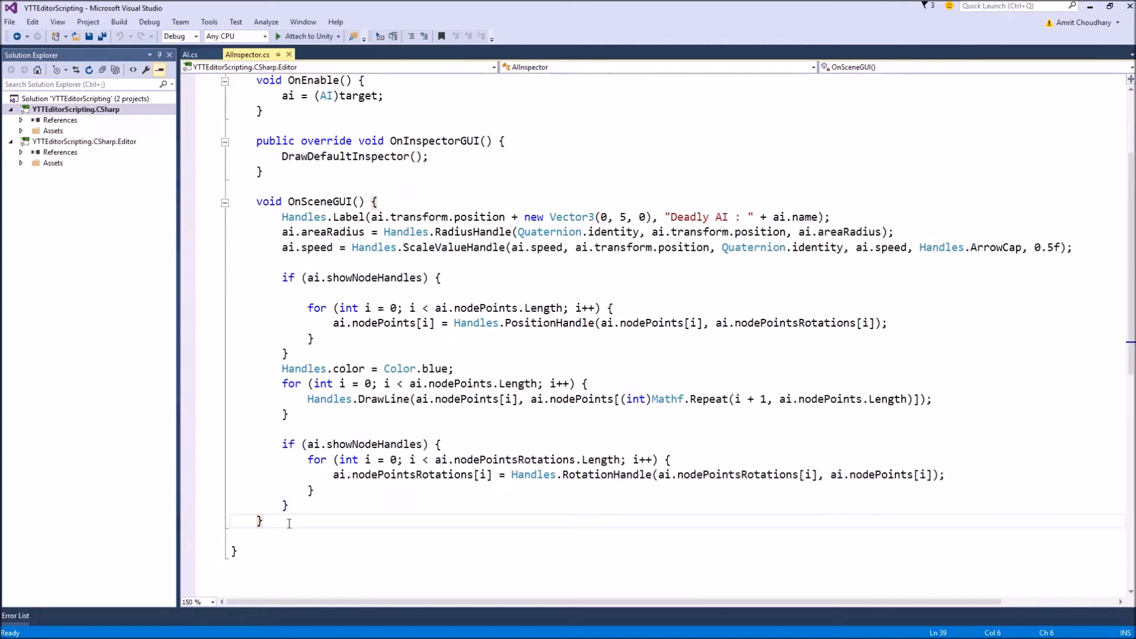
key("enter")
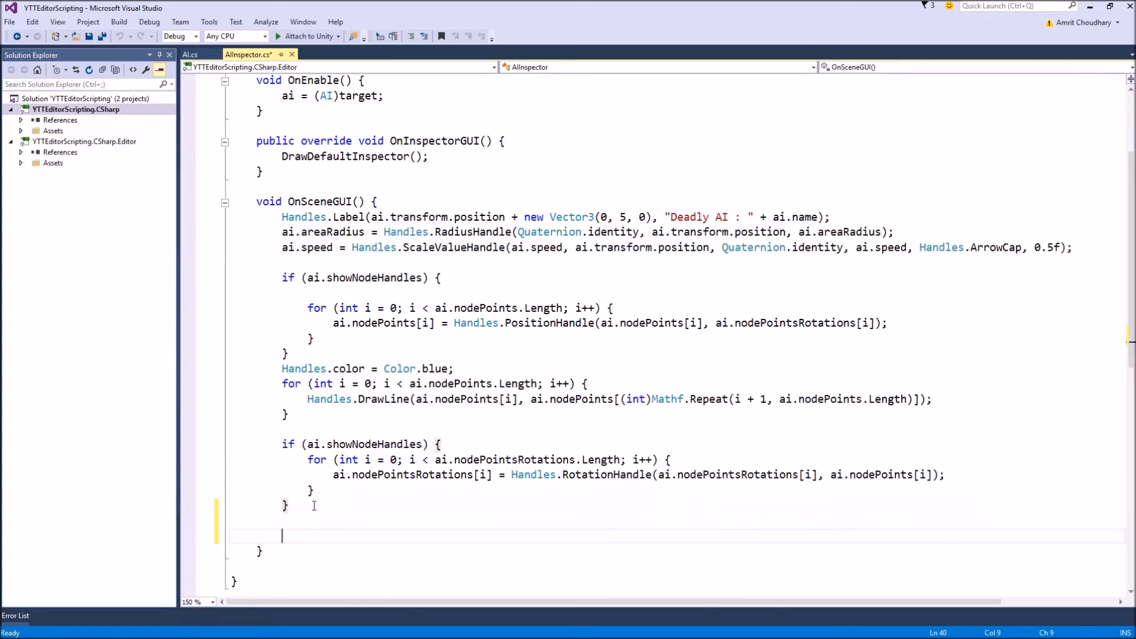
type("Hnad")
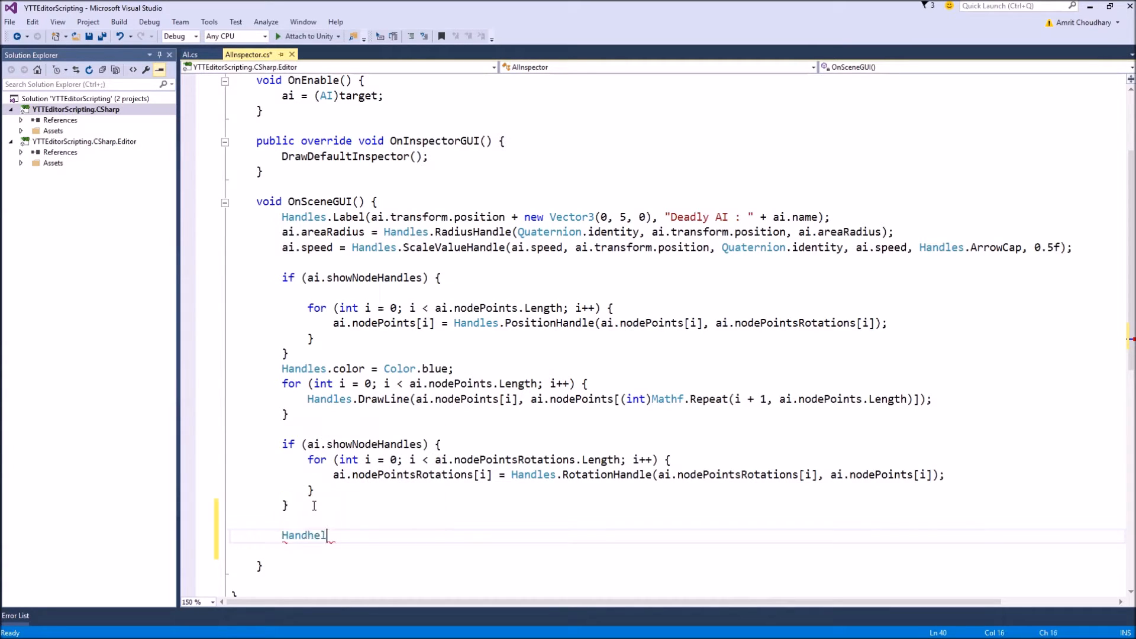
type(".be")
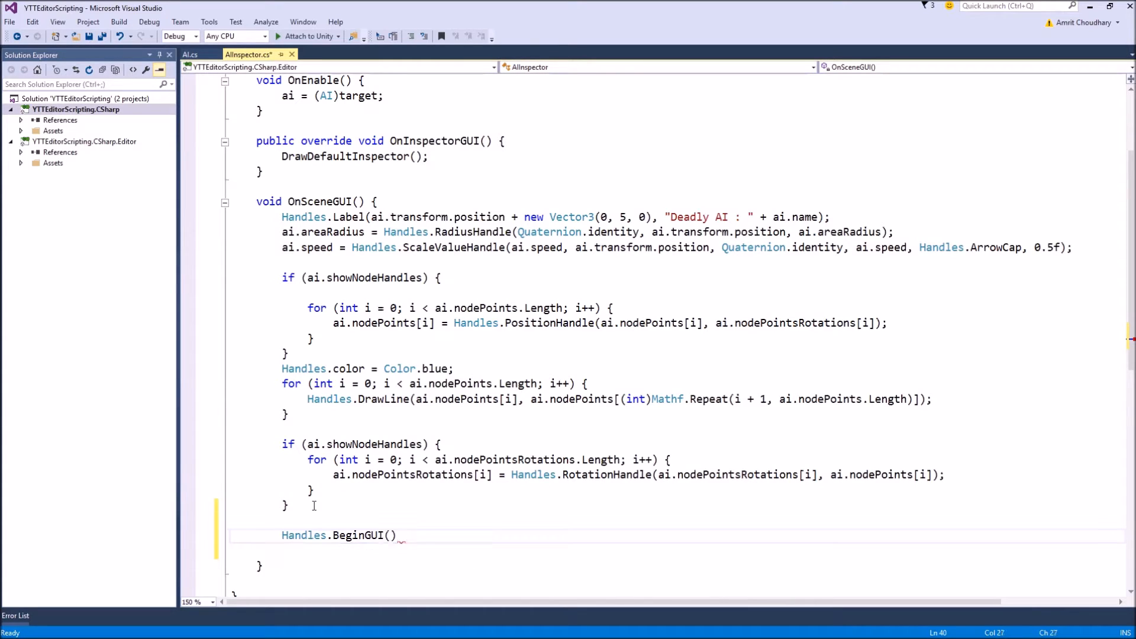
type("Handles.EndGUI();")
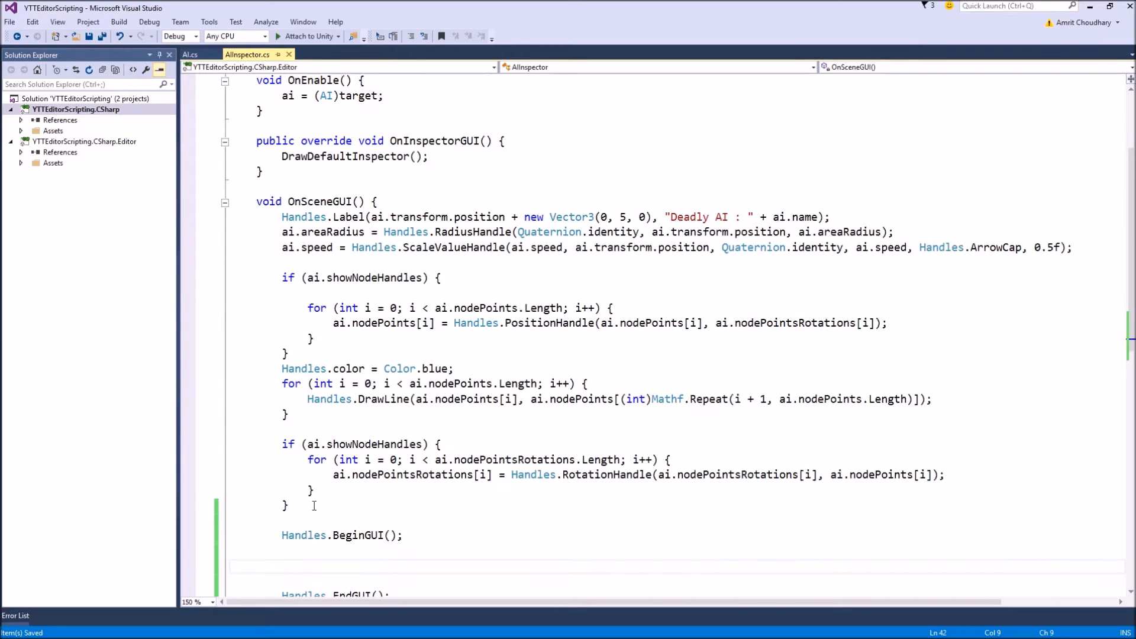
scroll("down", 3)
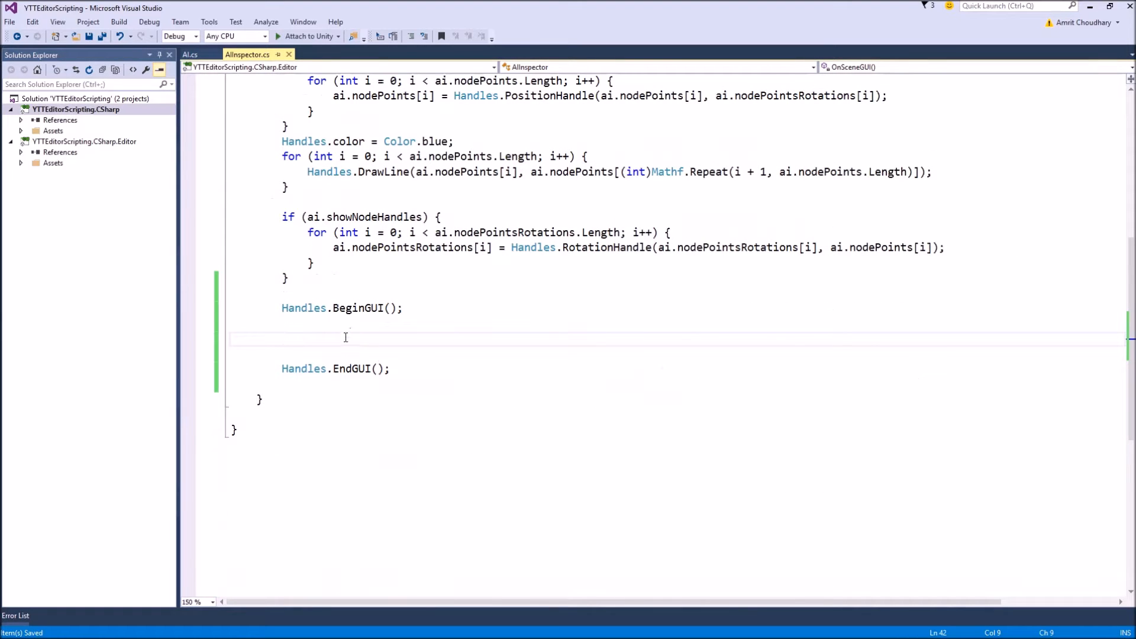
left_click(345, 338)
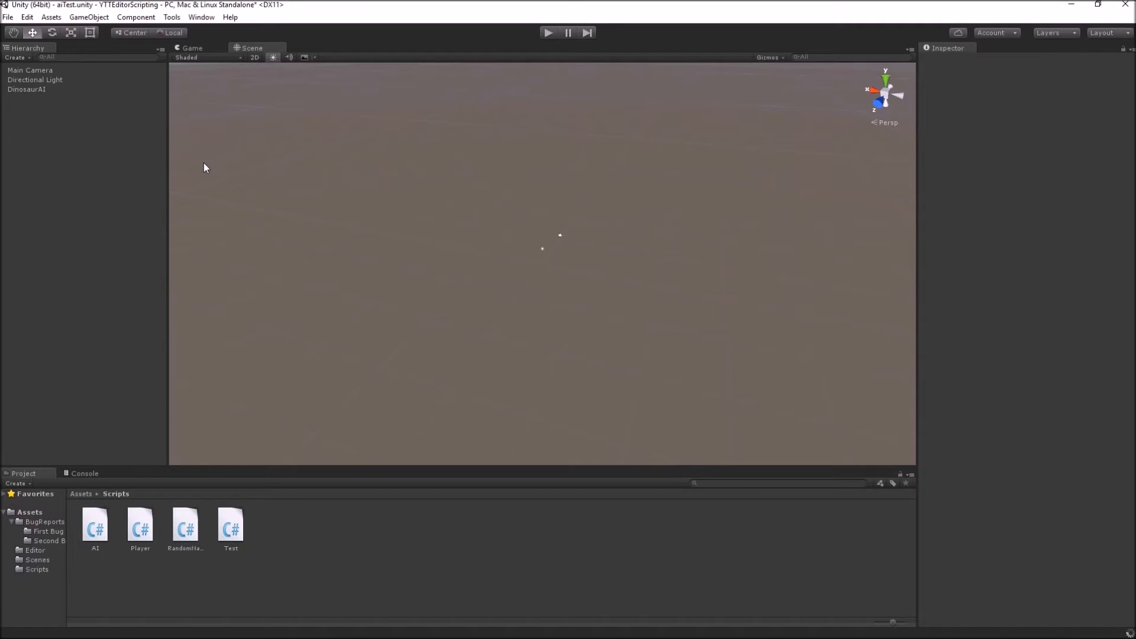
mouse_move(901, 117)
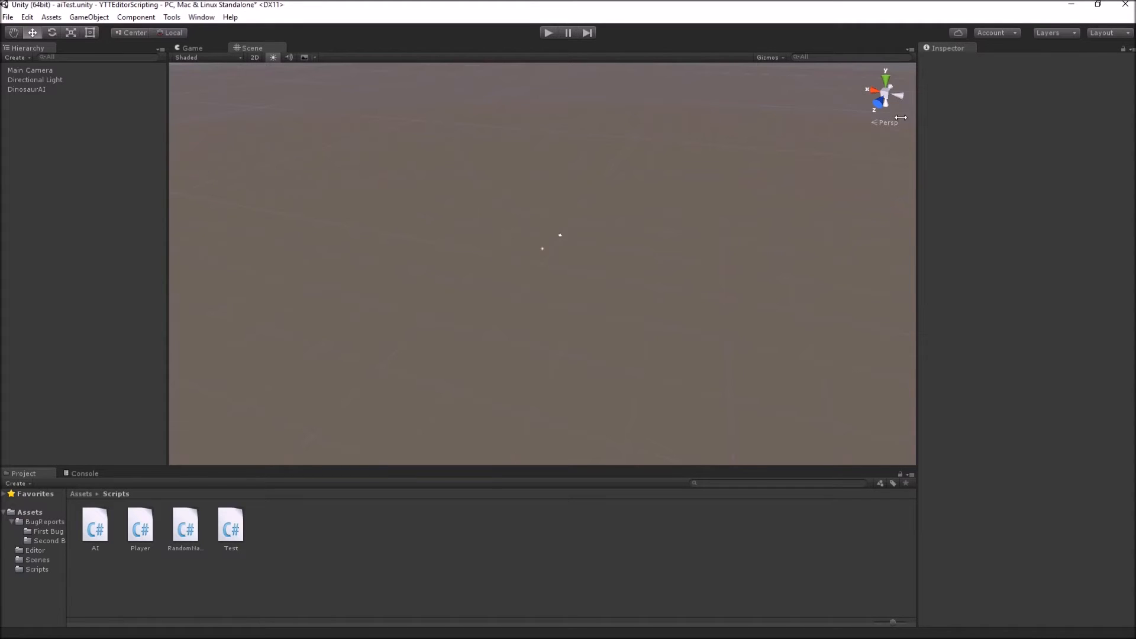
mouse_move(232, 61)
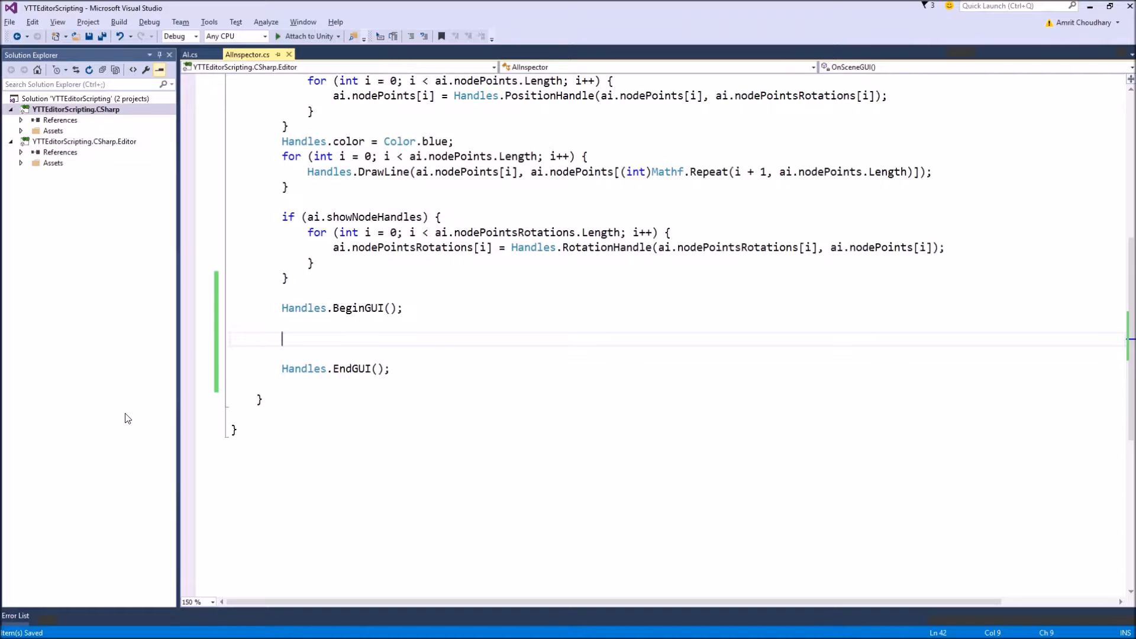
mouse_move(206, 278)
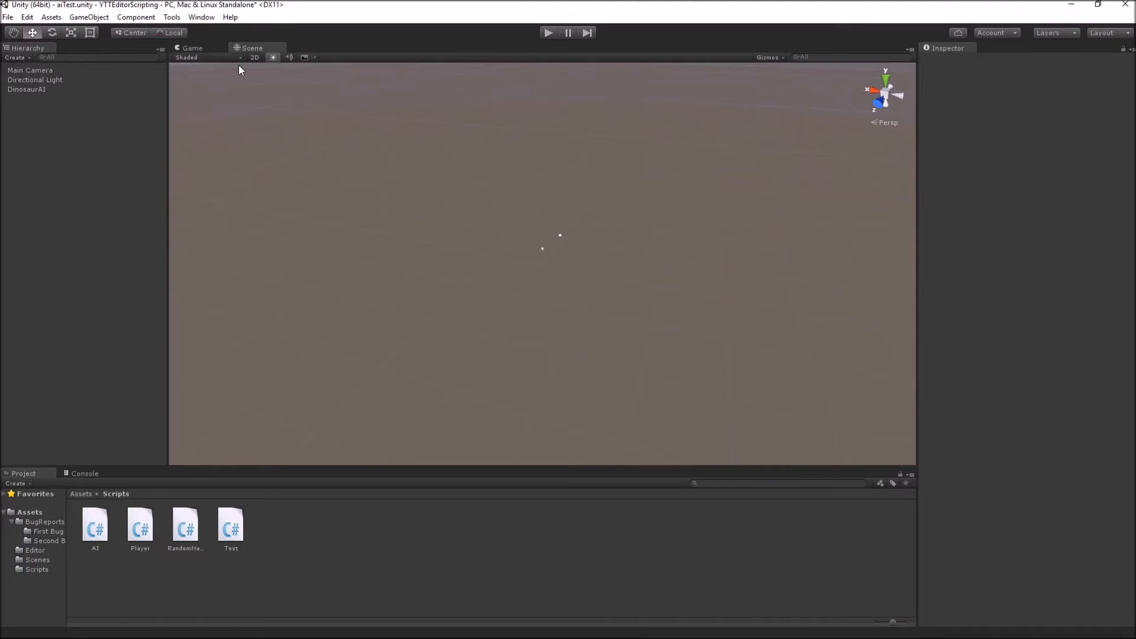
mouse_move(893, 53)
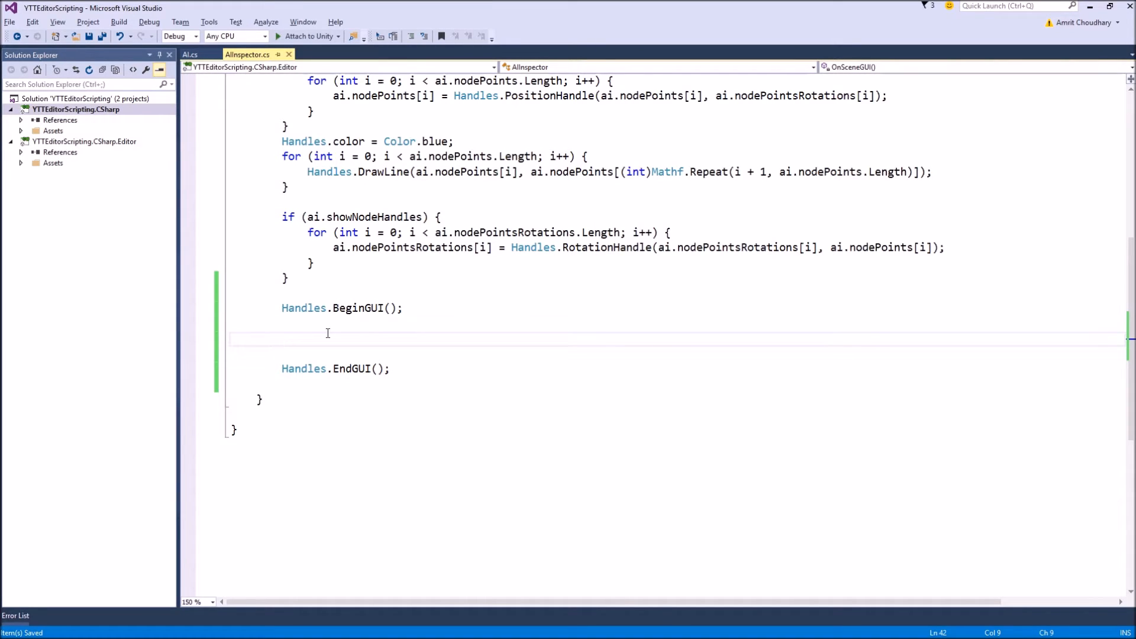
Add GUILayout.BeginVertical() and GUILayout.EndVertical() between the BeginGUI and EndGUI calls.
type("E")
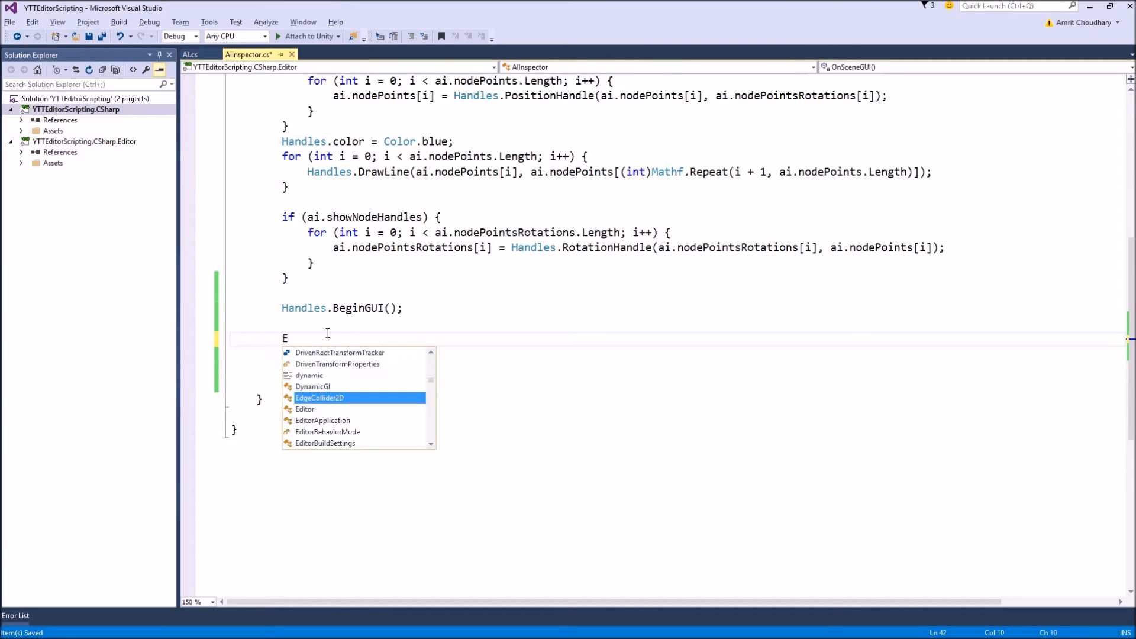
type("di")
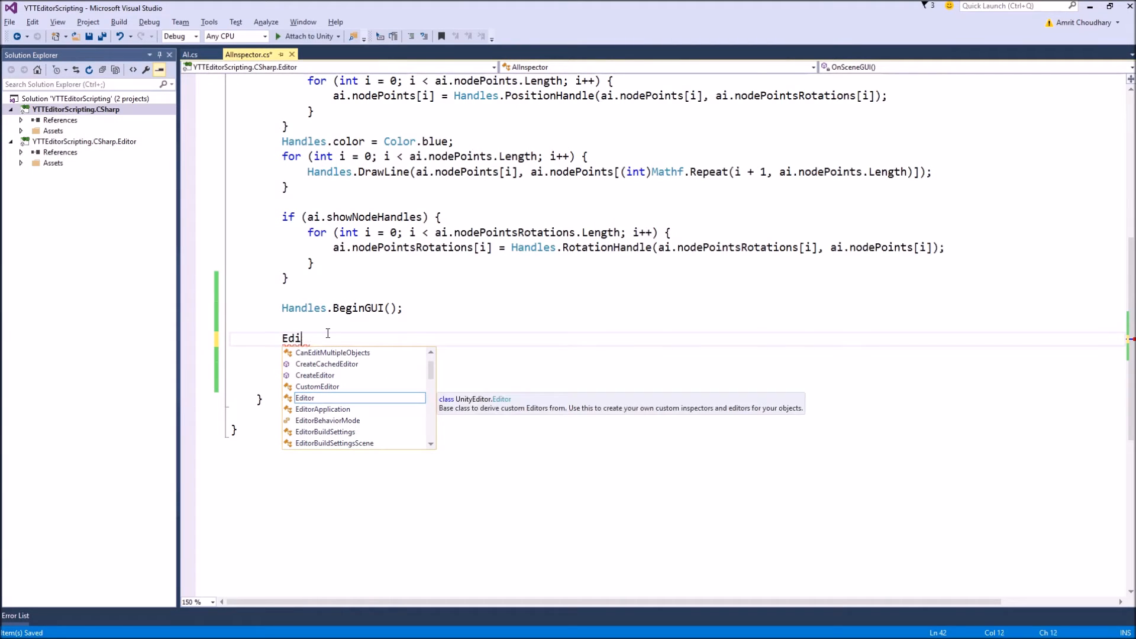
key("backspace")
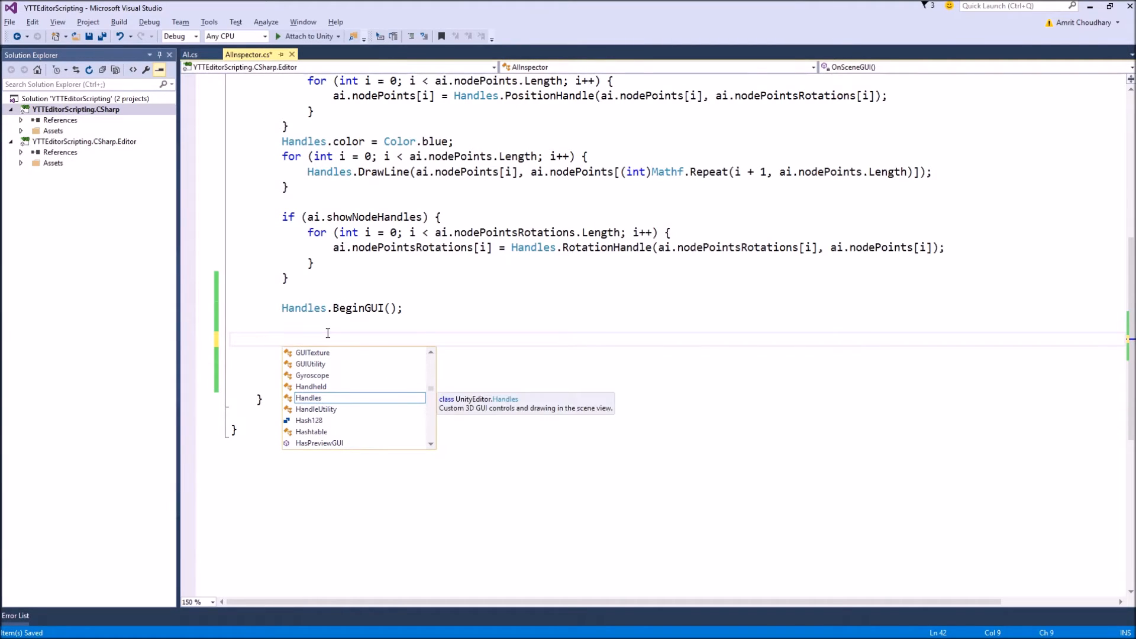
type("E")
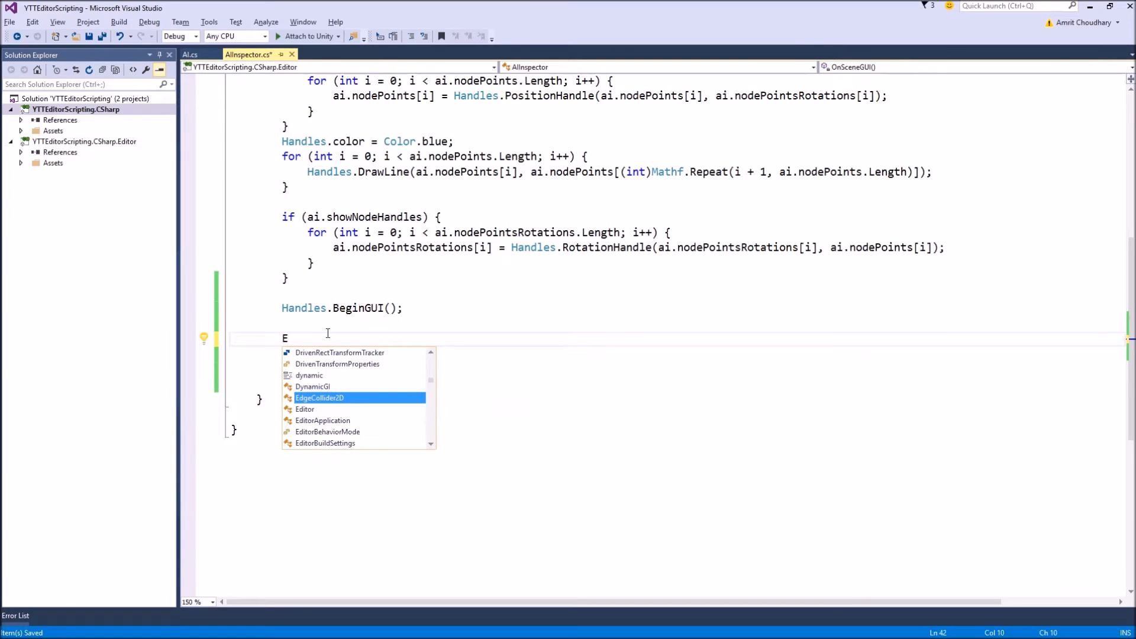
type("GUILayout")
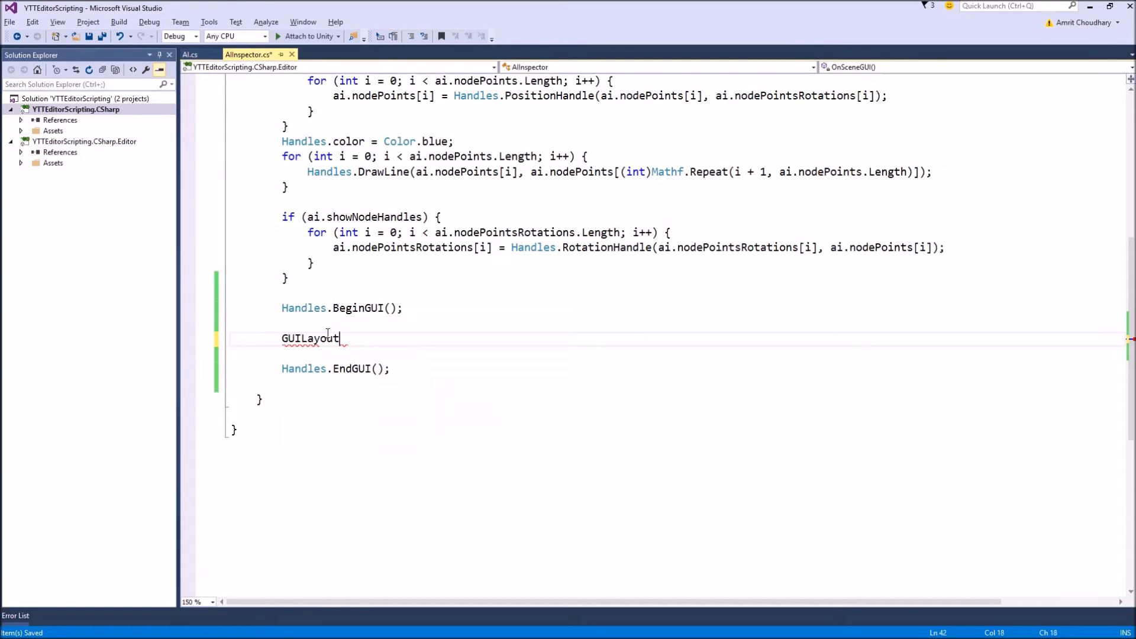
type(".e")
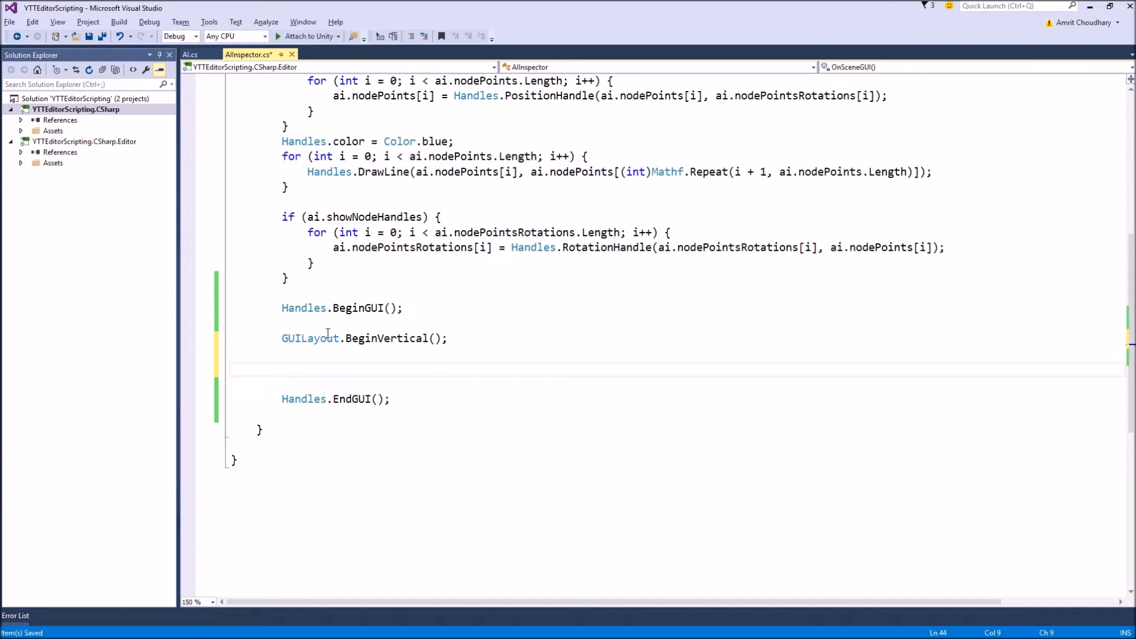
type("GUILayout.")
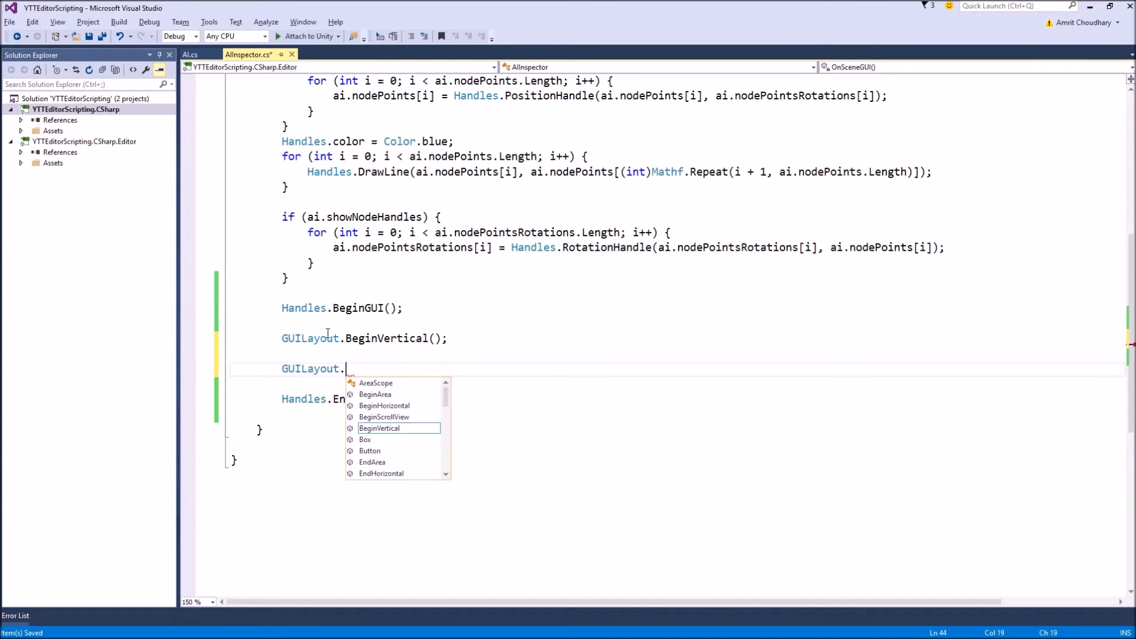
type("EndVertical();")
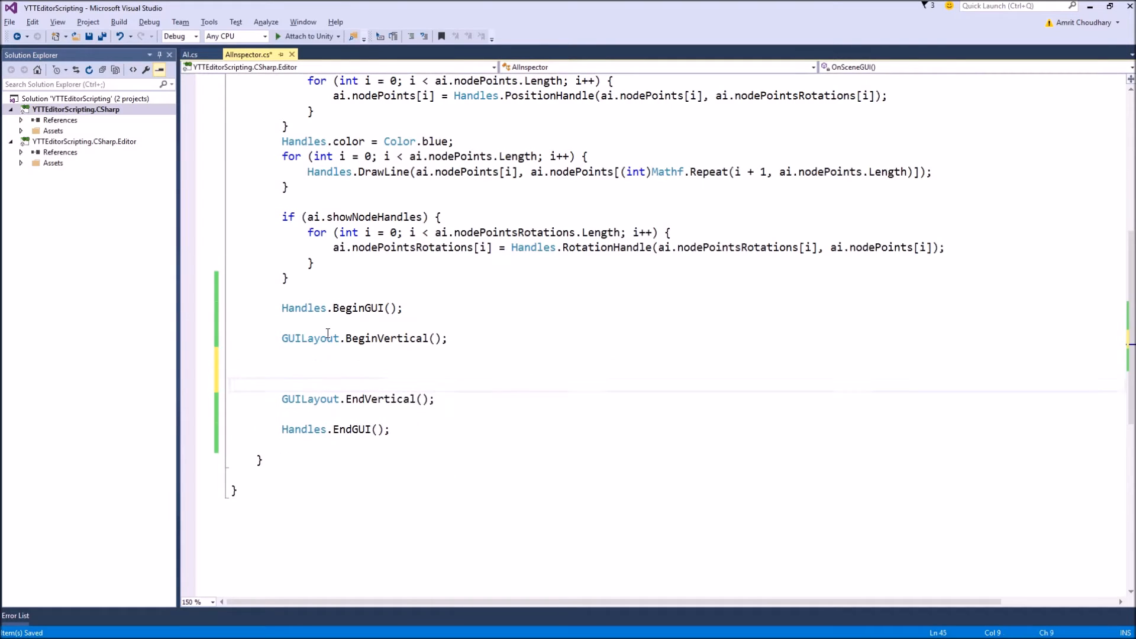
Start a GUILayout.Label("Test") call inside the vertical group.
type("Guia")
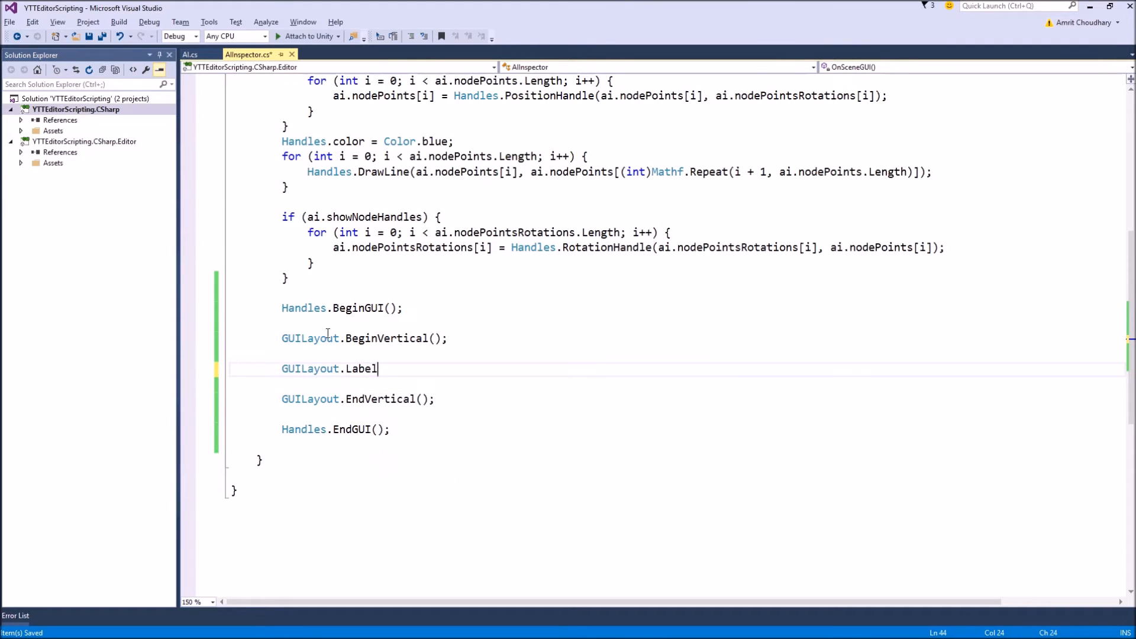
type("()")
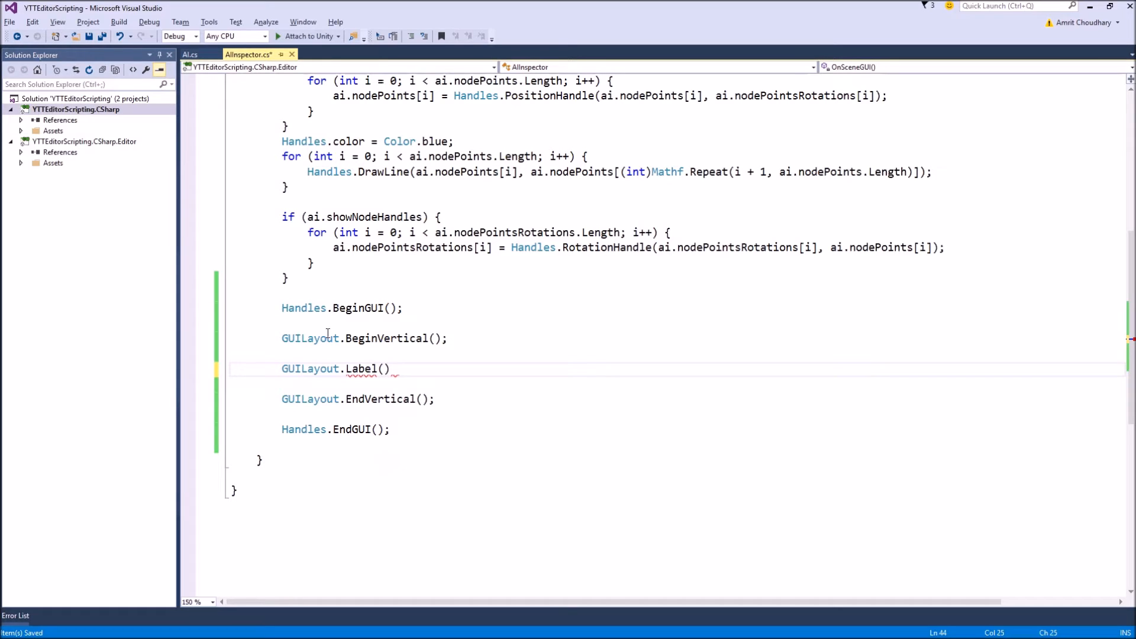
type("\"Test\"")
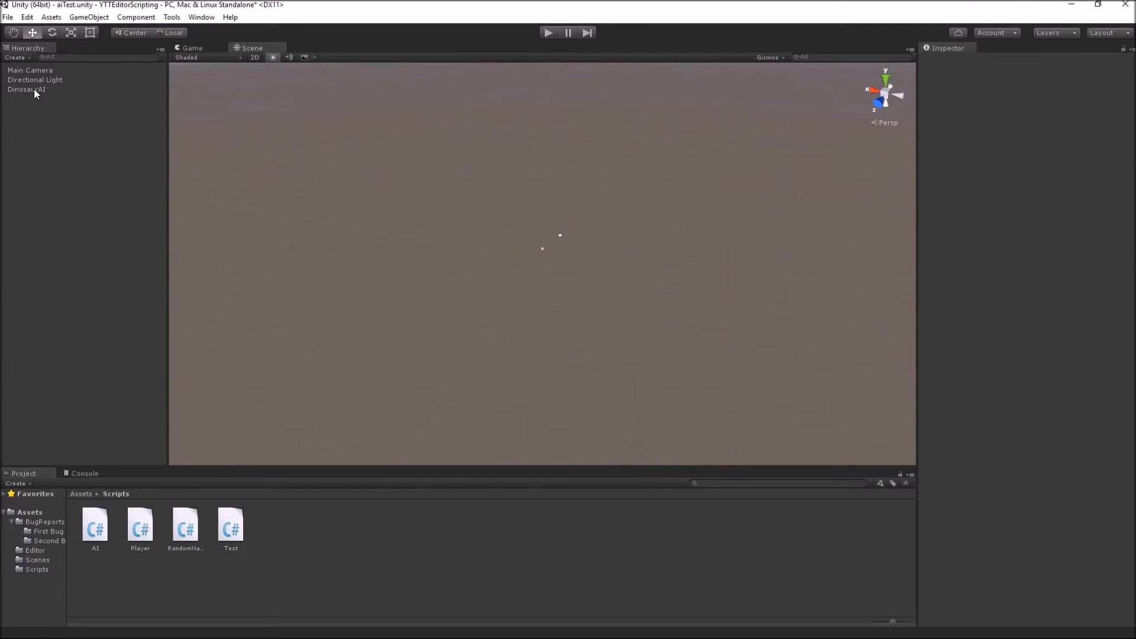
Select DinosaurAI in the Hierarchy to show its node handles and the Test label.
left_click(27, 88)
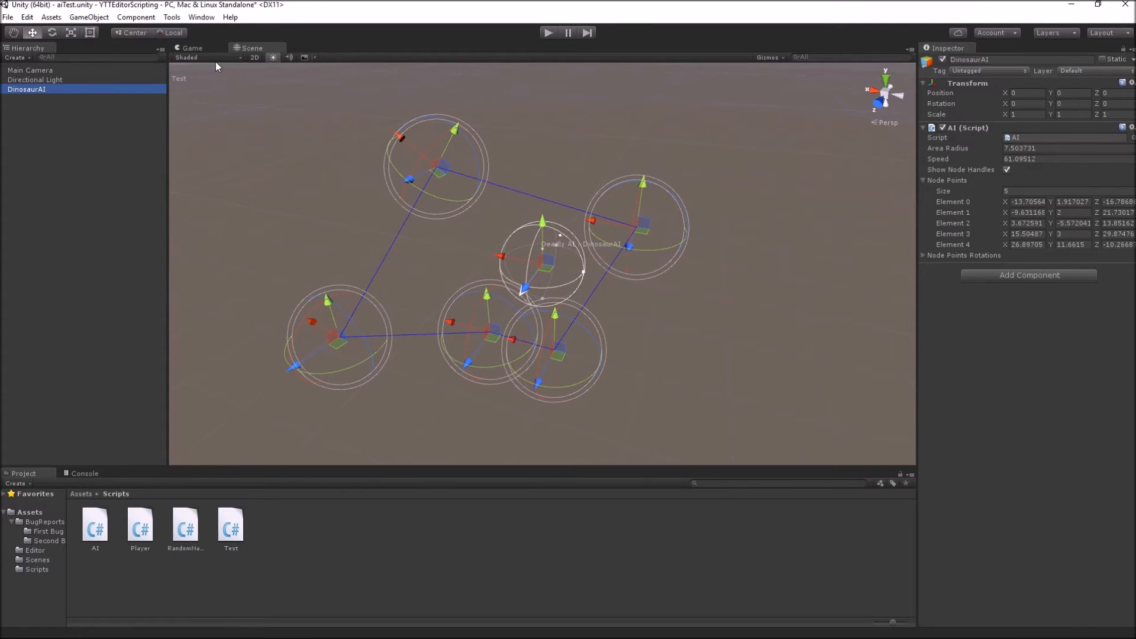
mouse_move(531, 62)
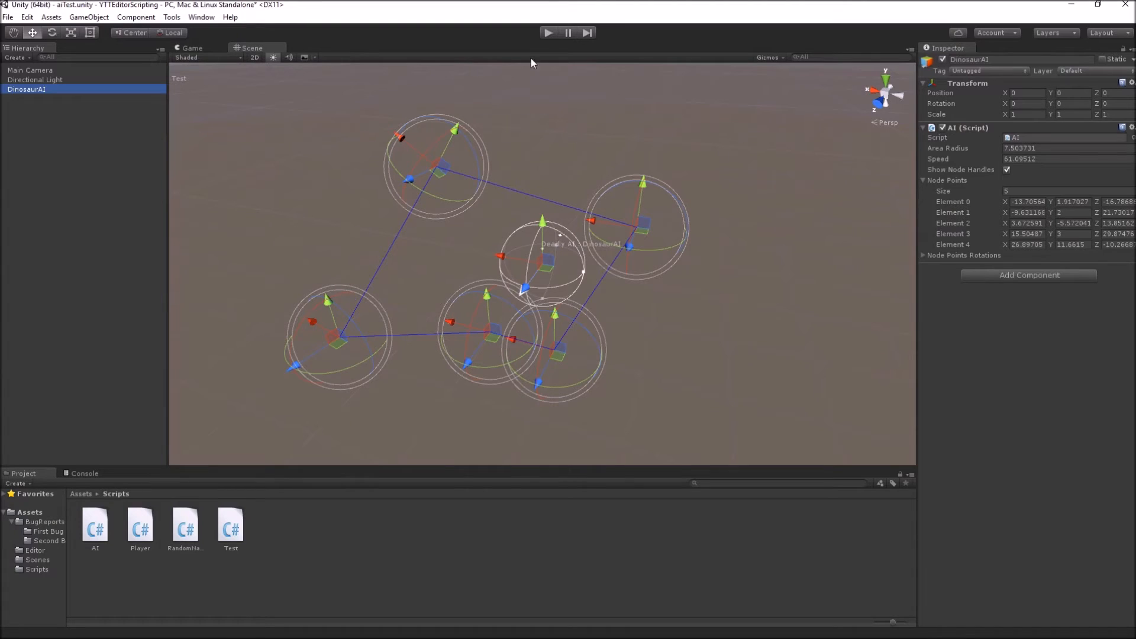
mouse_move(831, 466)
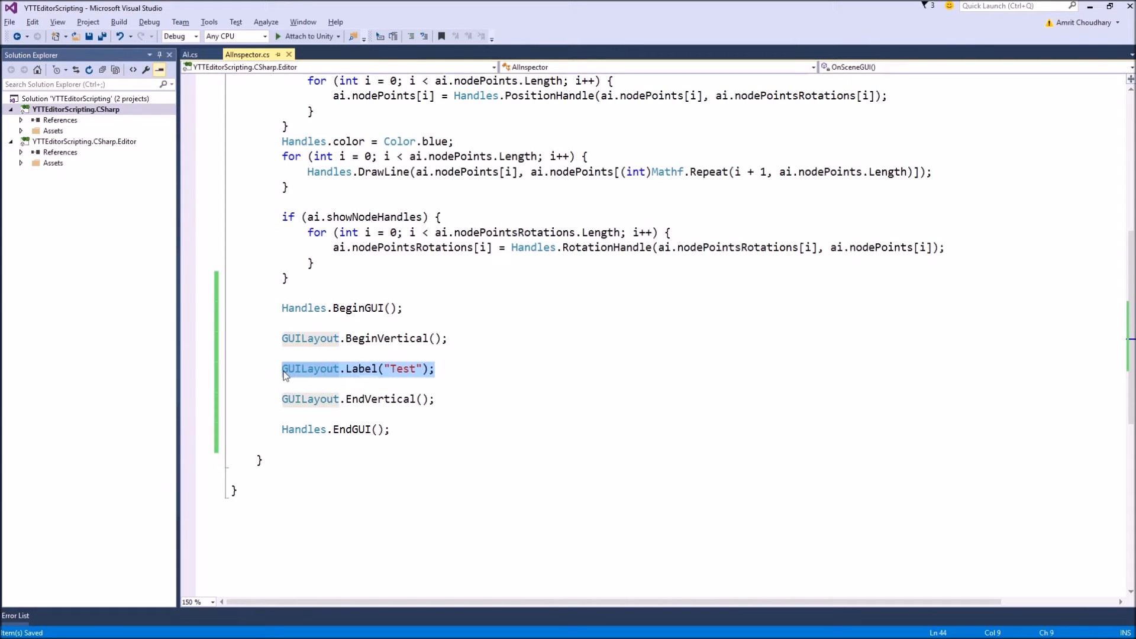
Replace the label line with if (GUILayout.Button("Test")) calling Debug.Log("Bla").
key("Delete")
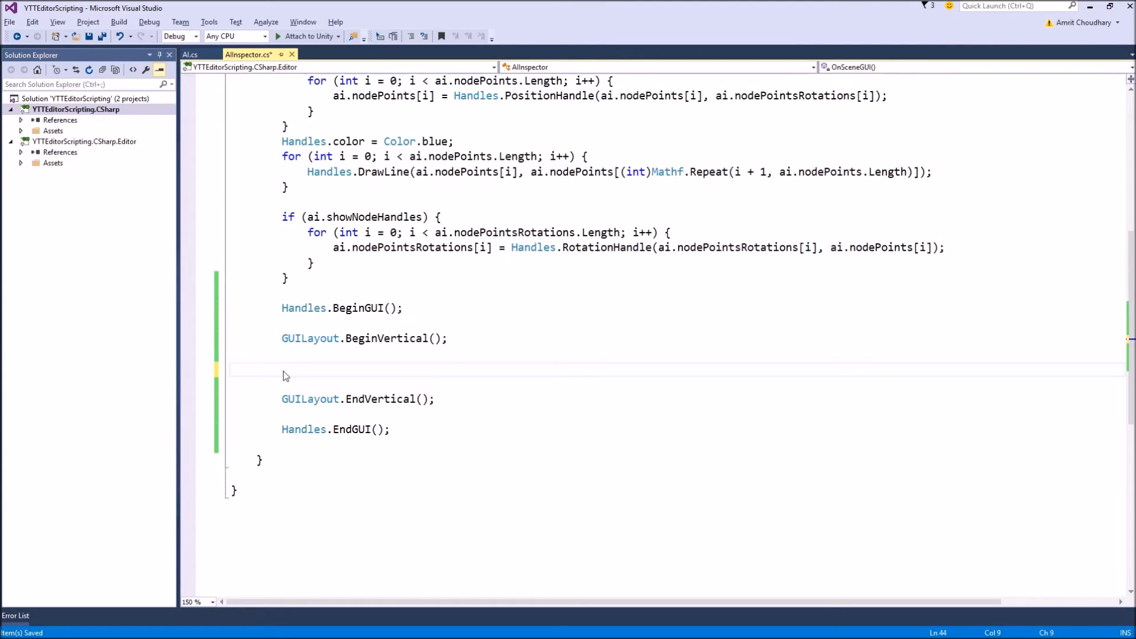
type("if(Gui")
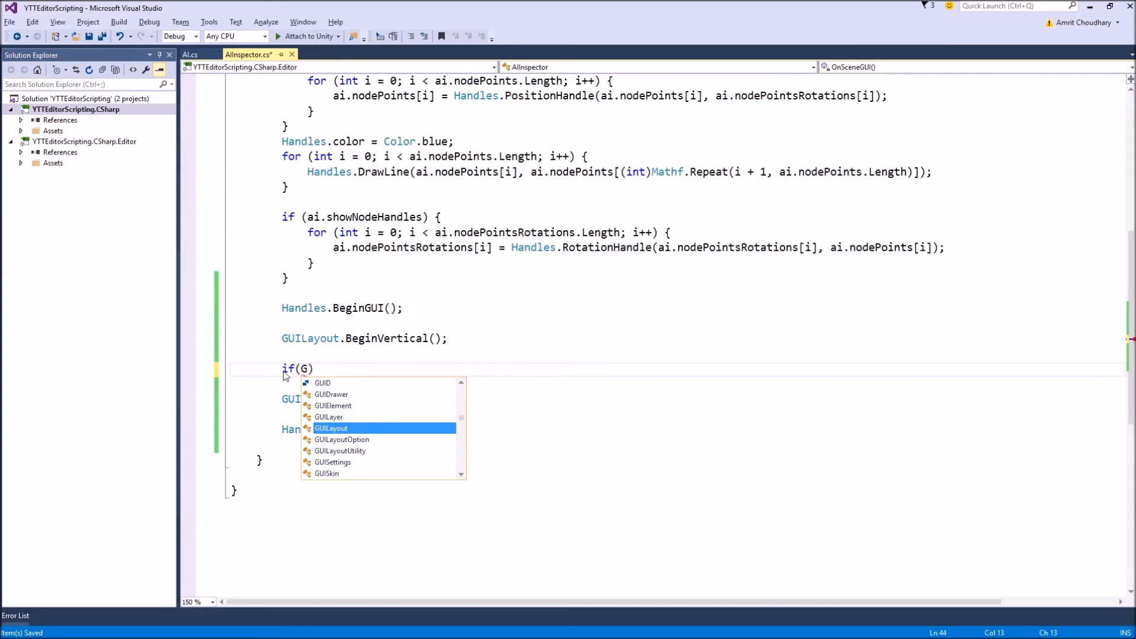
type("UILayout.button(")
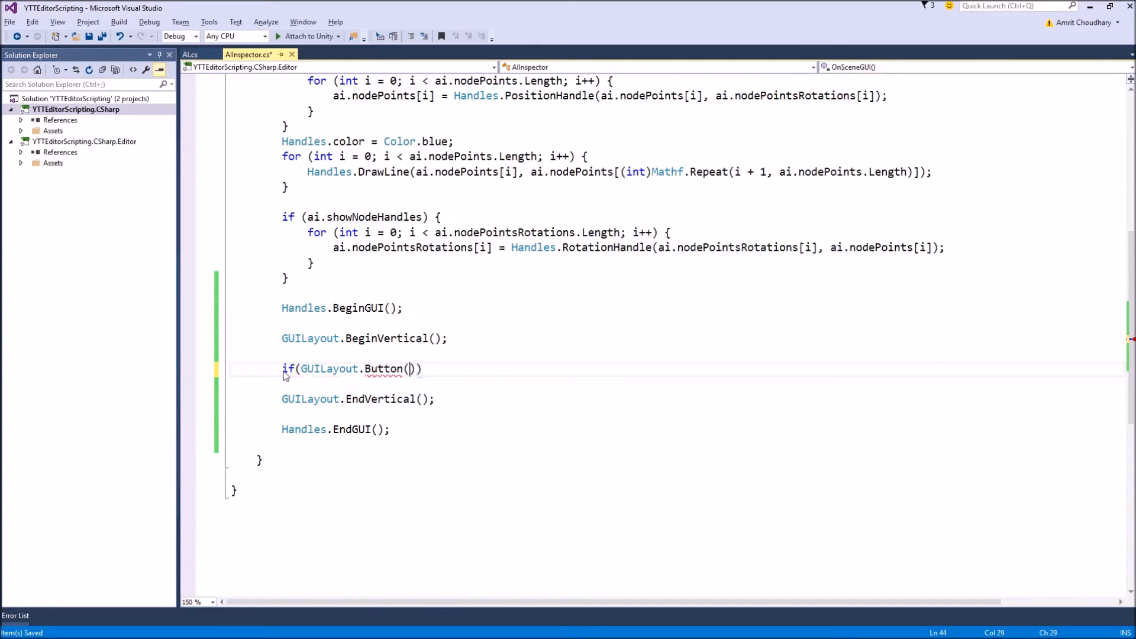
type("\"Test\"")
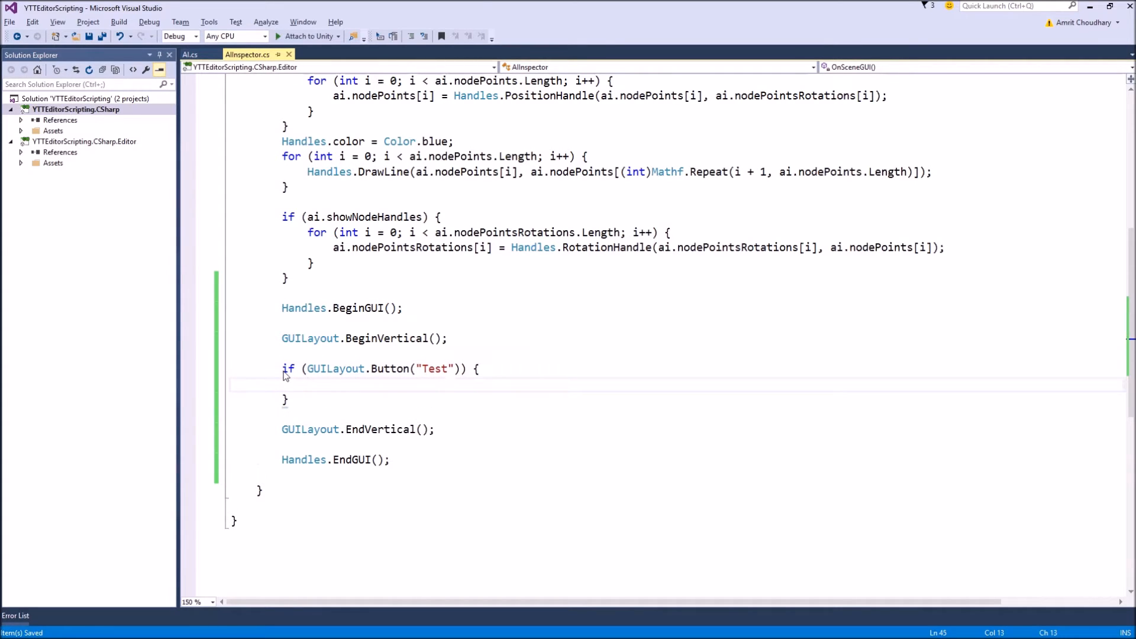
type("Debug")
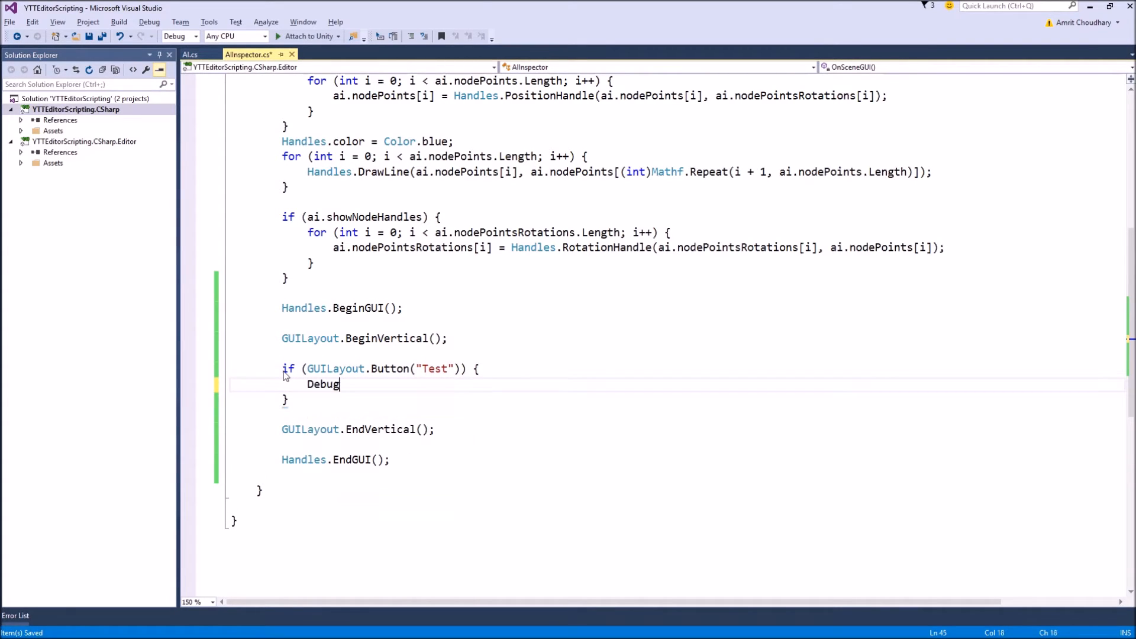
type(".")
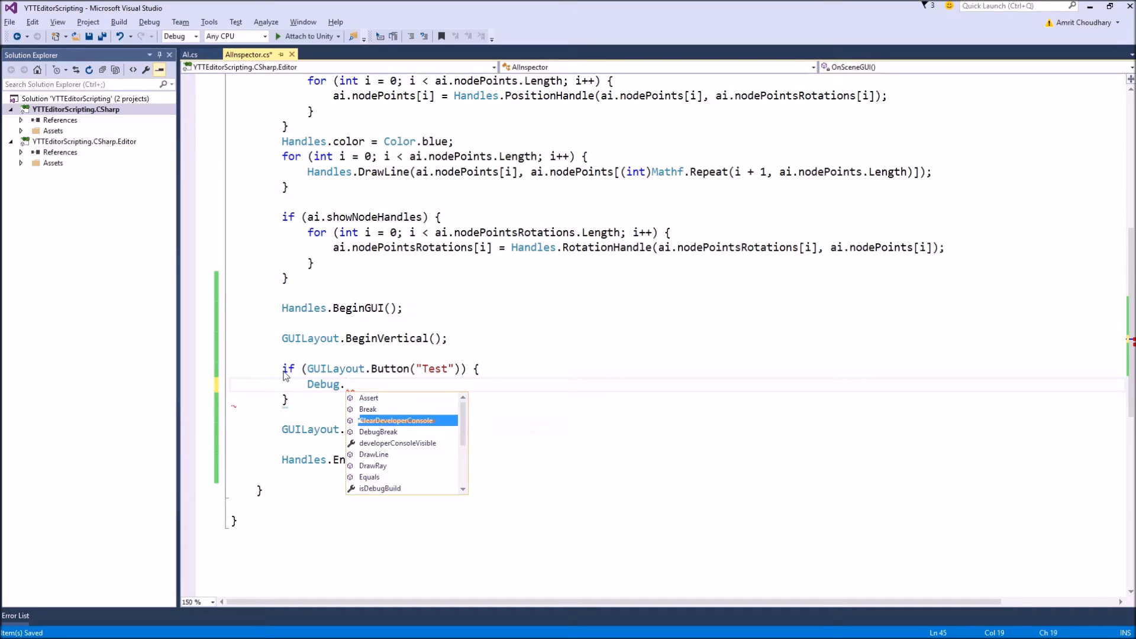
type("Log(\"")
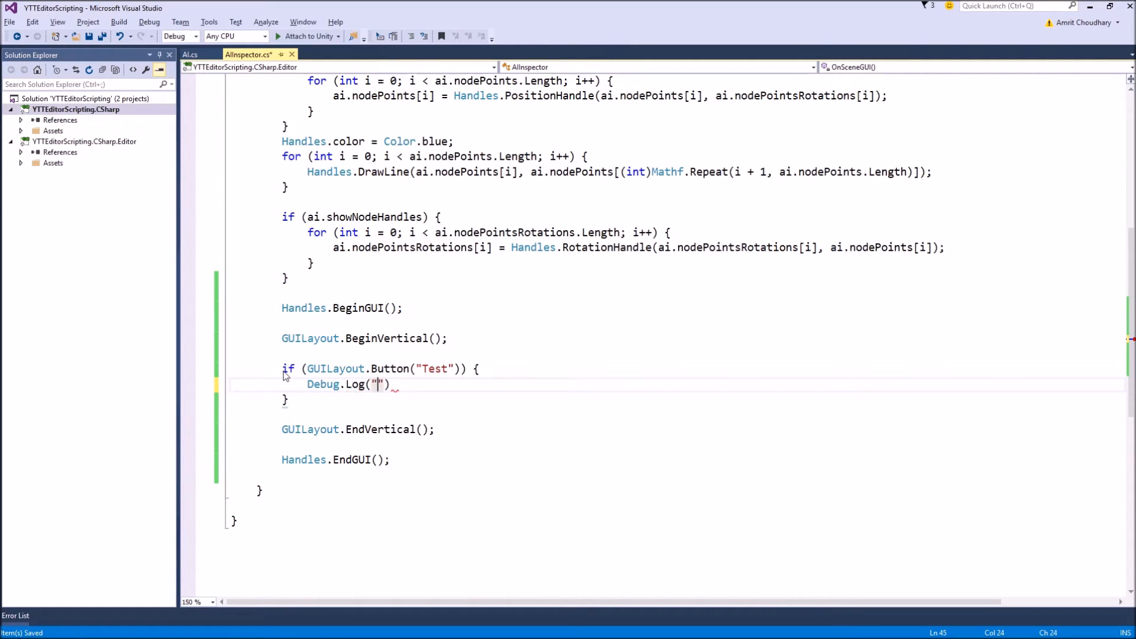
type("Bla\");")
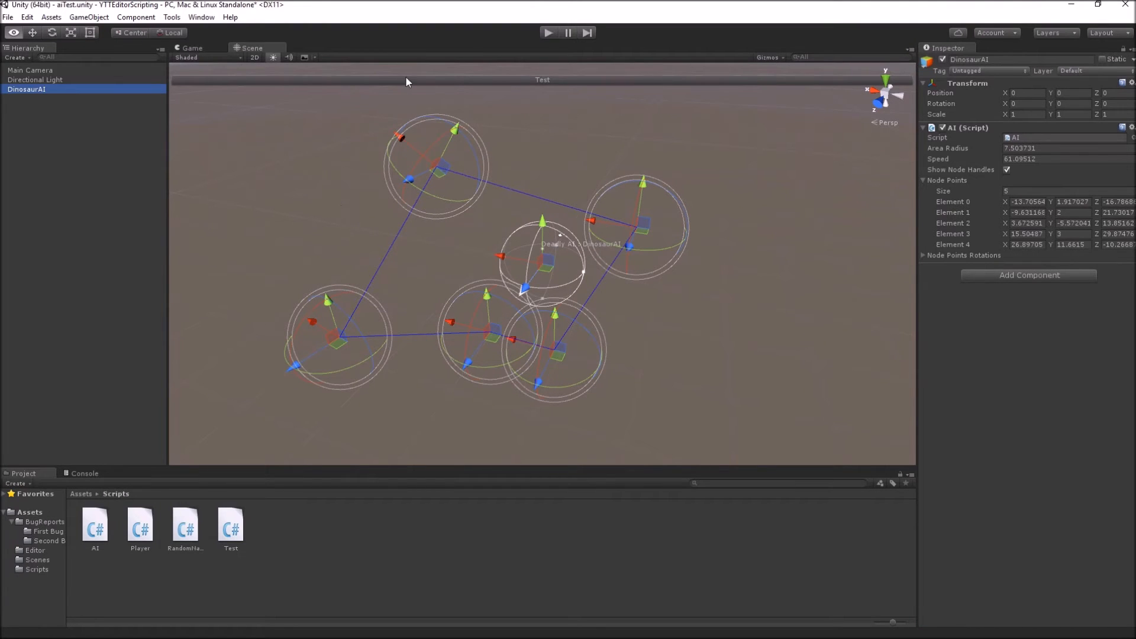
mouse_move(365, 88)
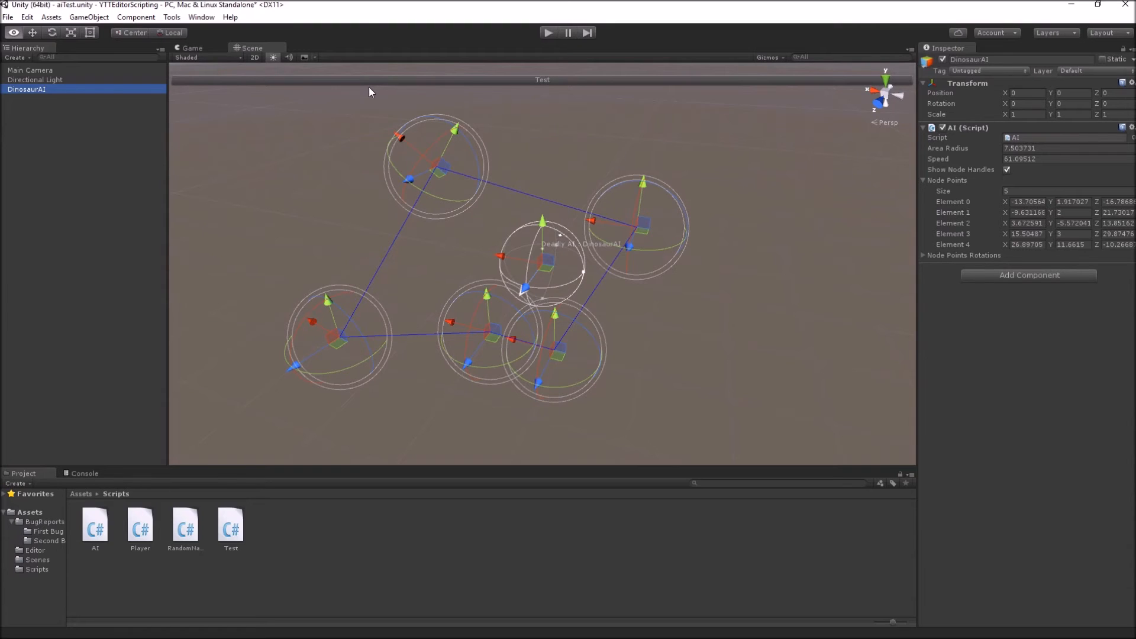
mouse_move(201, 94)
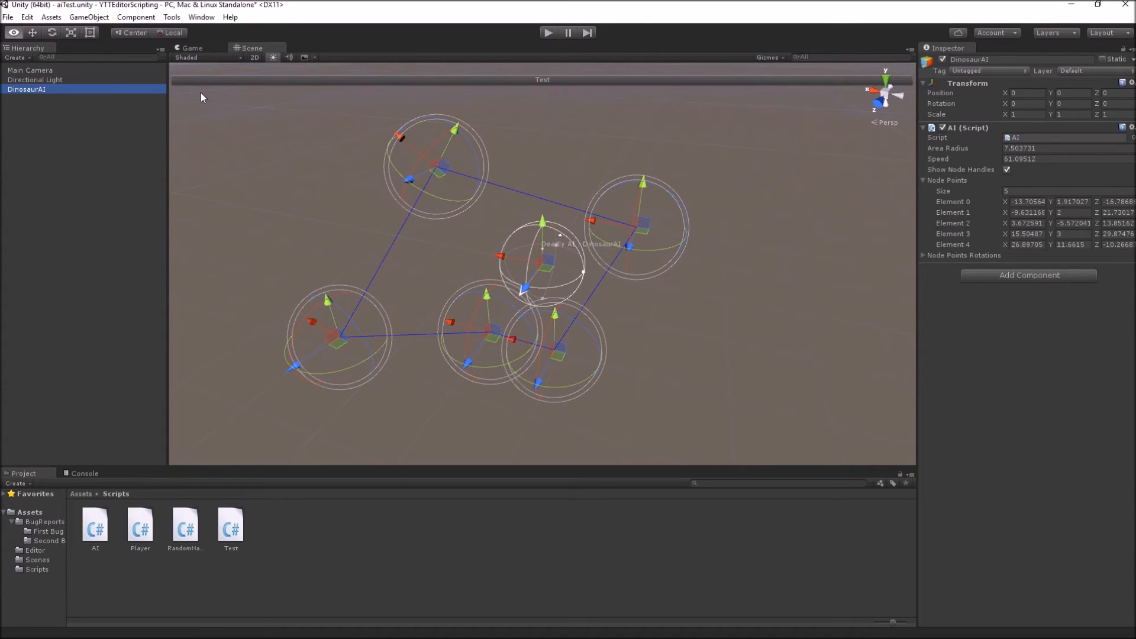
mouse_move(500, 100)
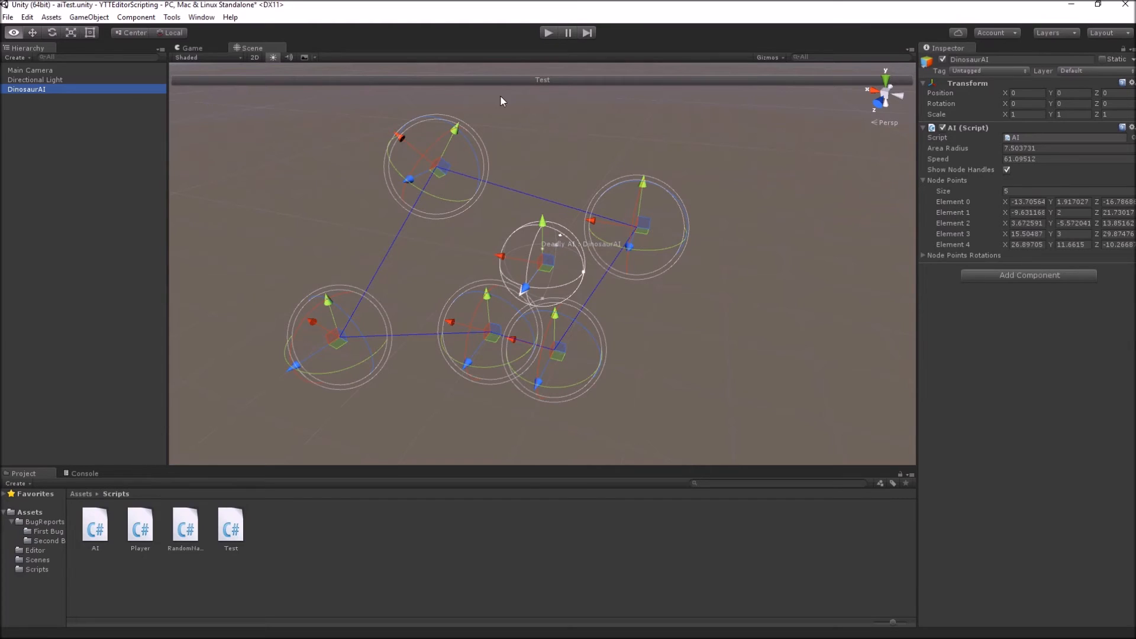
mouse_move(579, 117)
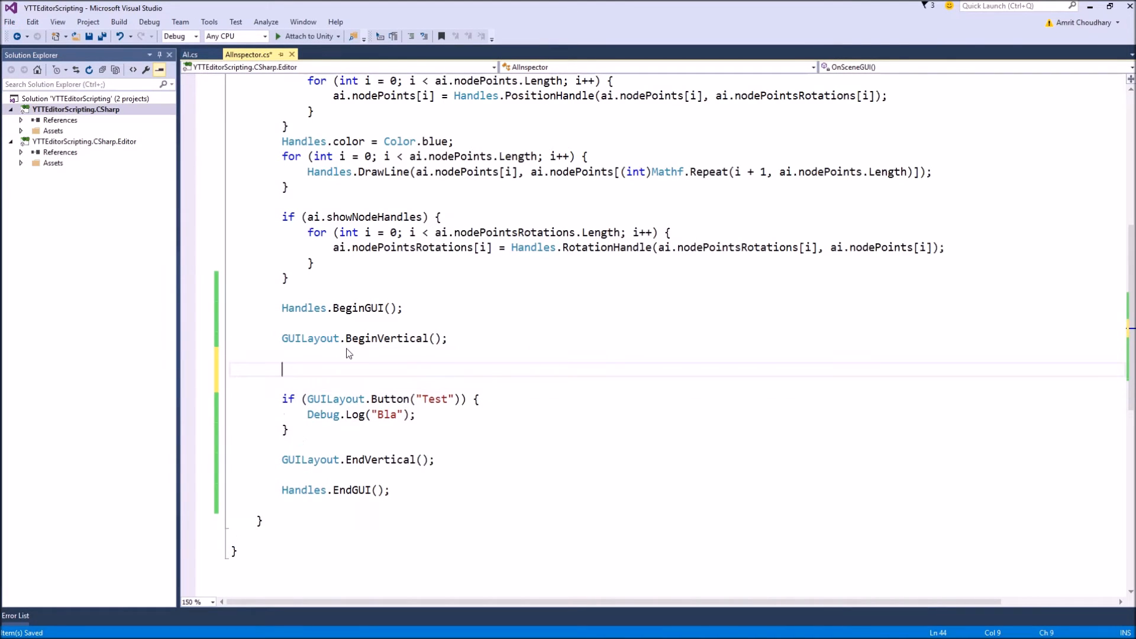
Begin typing a GUILayout.BeginArea call around the Test button code.
type("Guia")
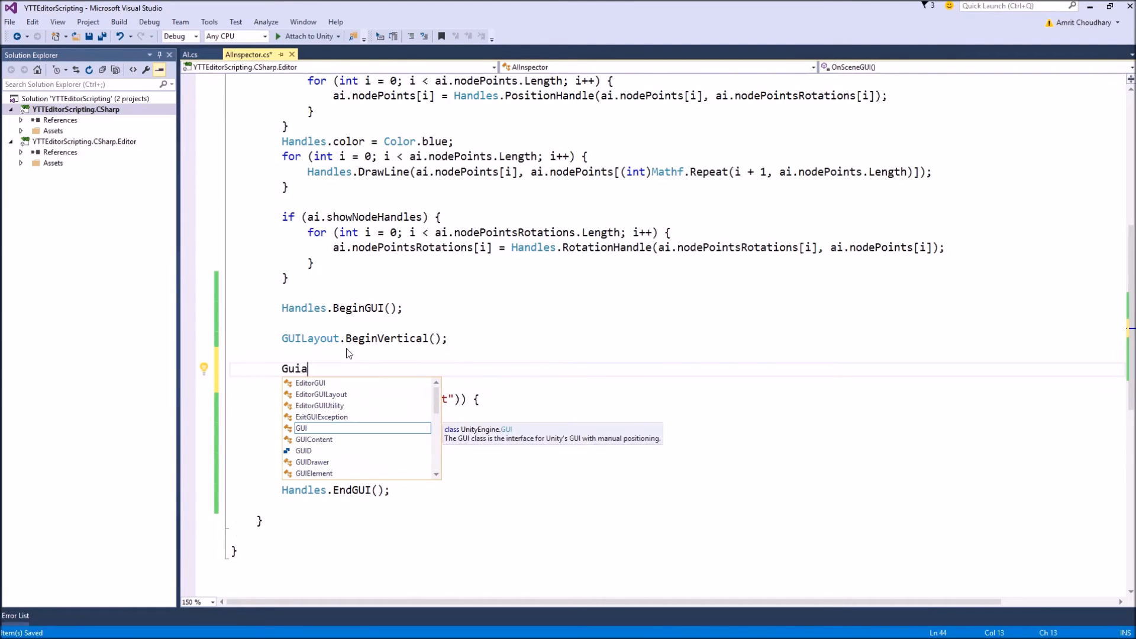
type("l")
type("GUILayout.EndArea();")
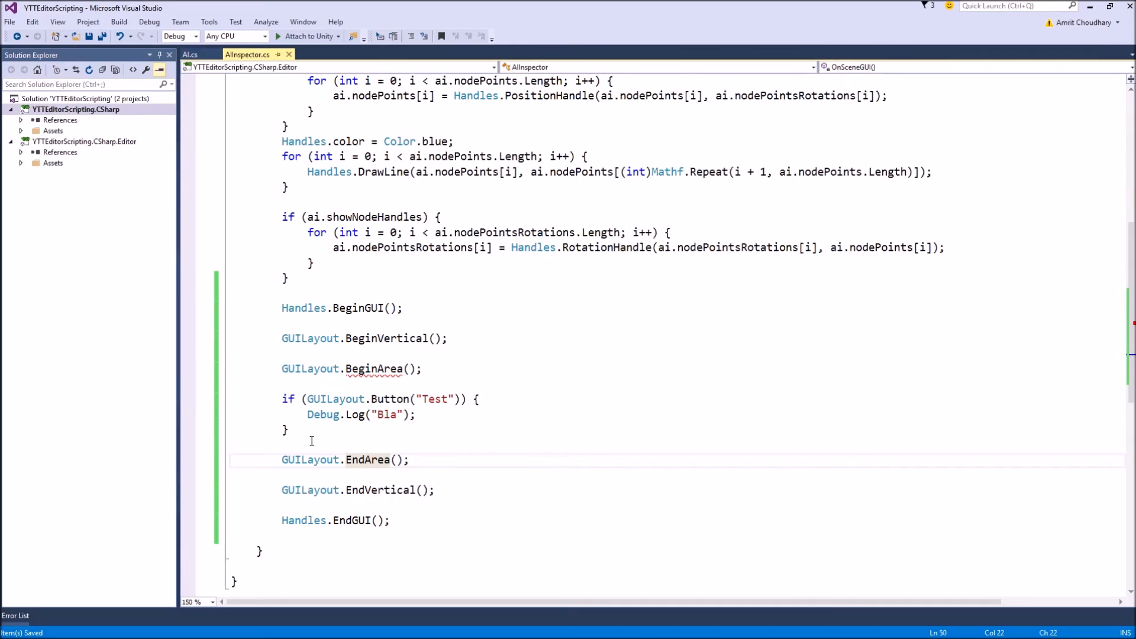
mouse_move(383, 384)
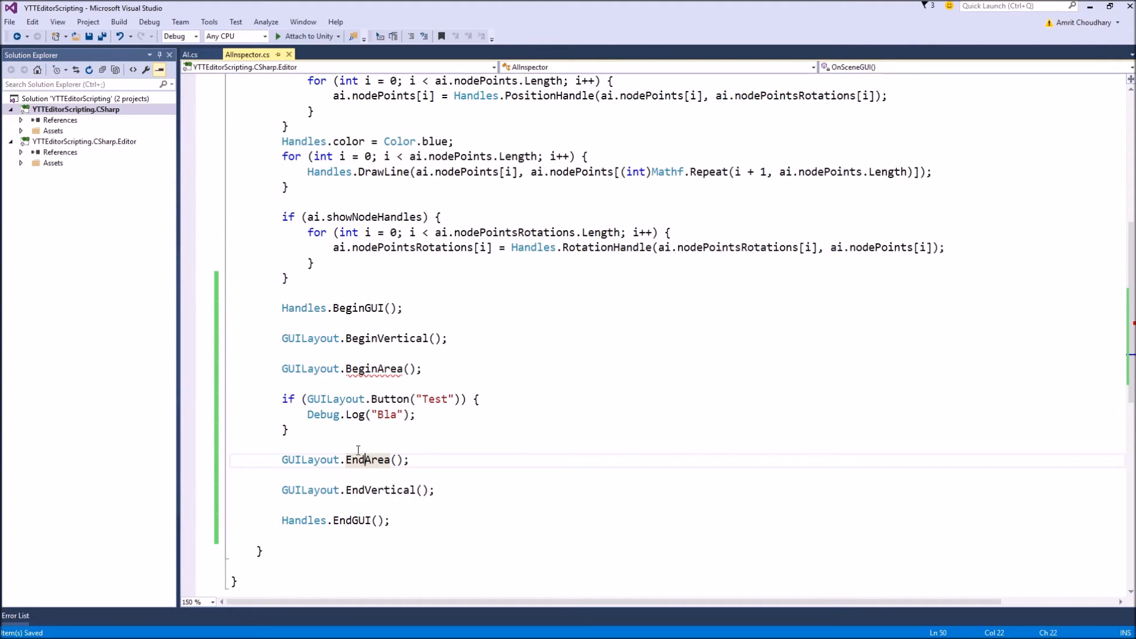
mouse_move(571, 377)
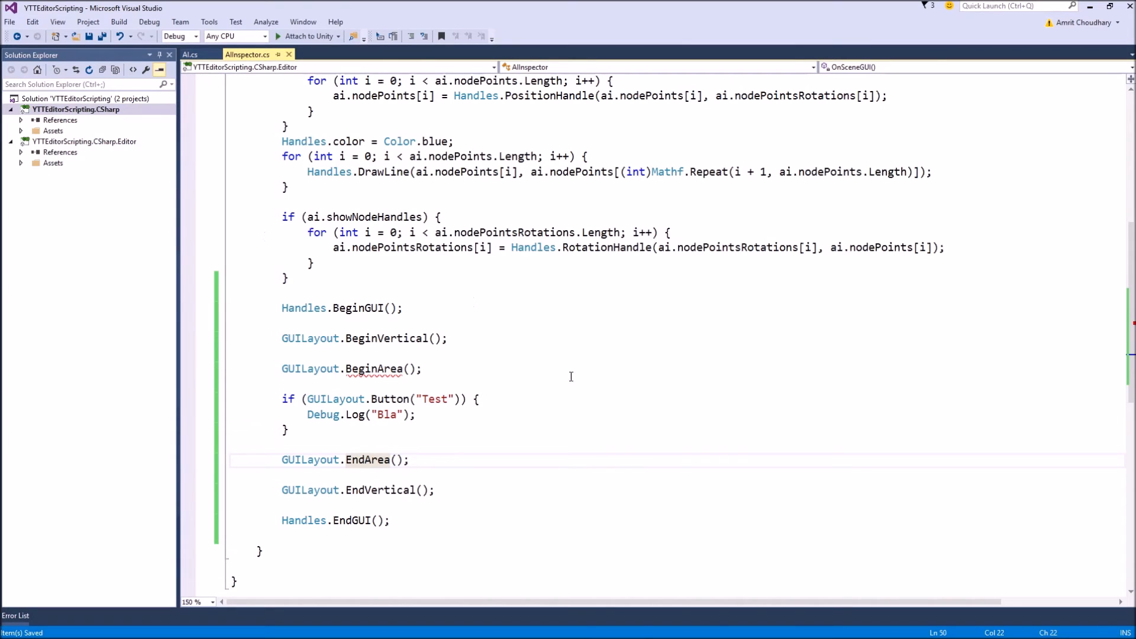
mouse_move(468, 408)
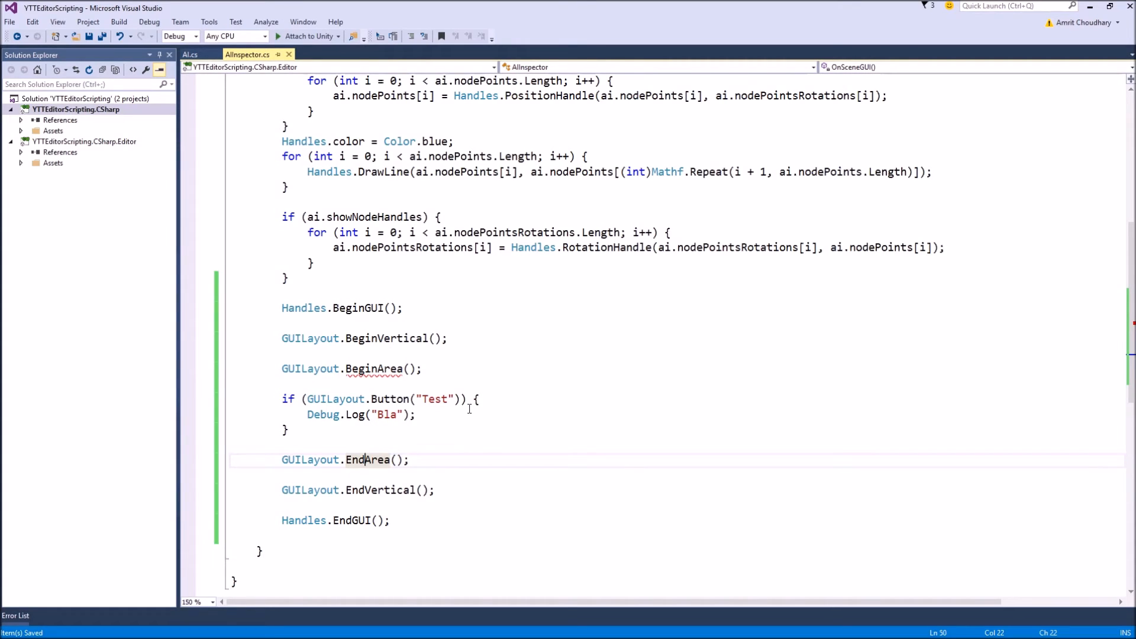
mouse_move(377, 368)
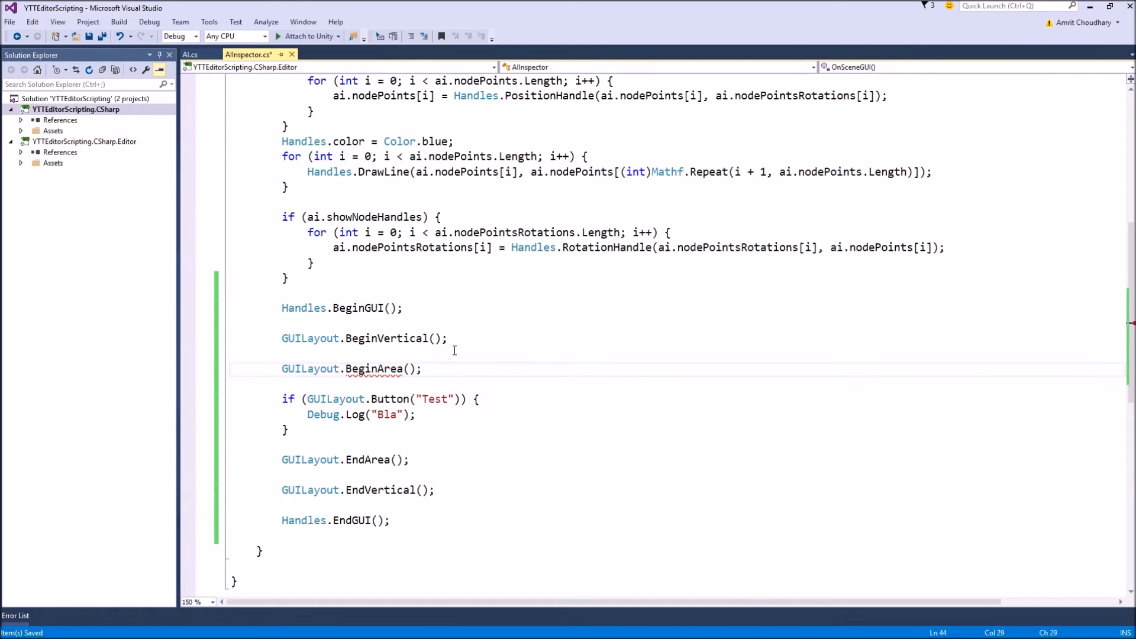
Give BeginArea the argument new Rect(20, 20, 200, 500).
type("new Rect")
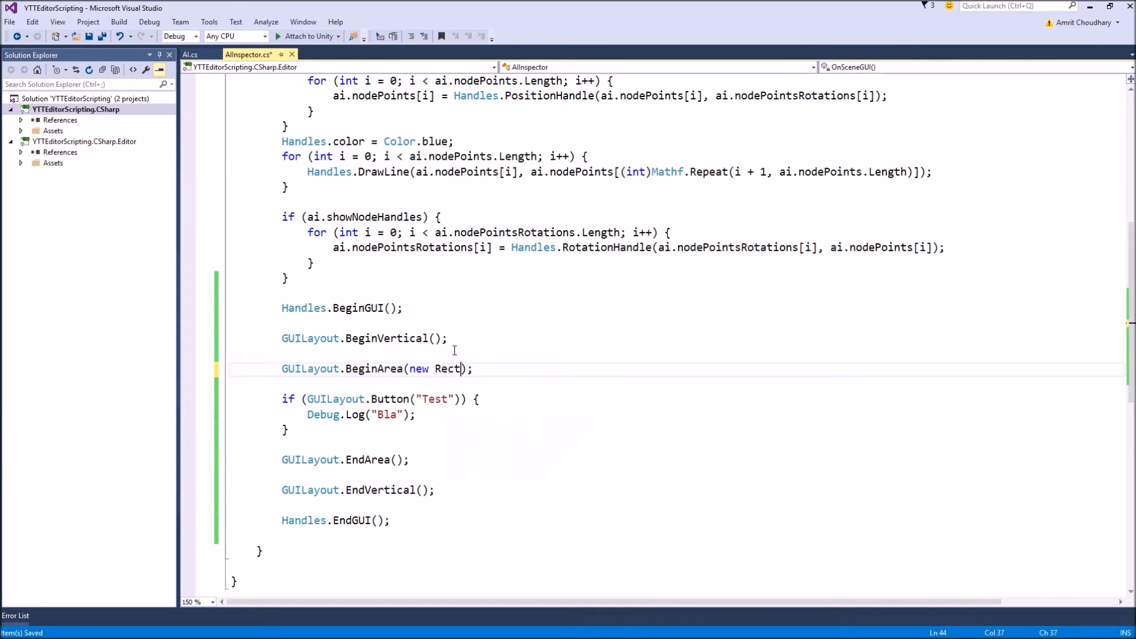
type("(")
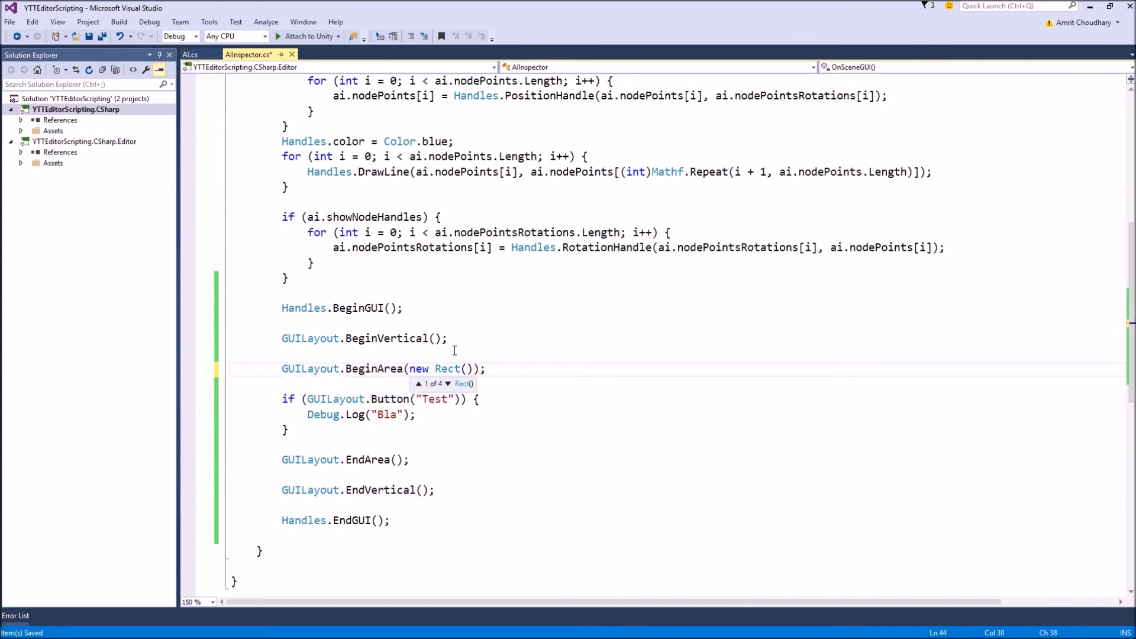
type("20,")
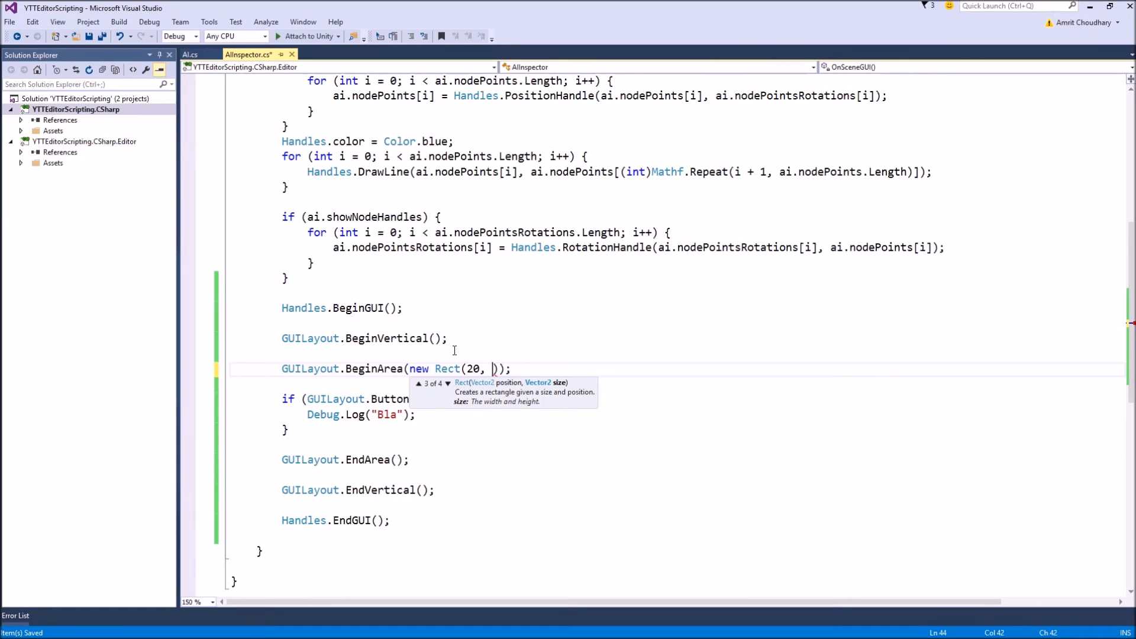
type("20")
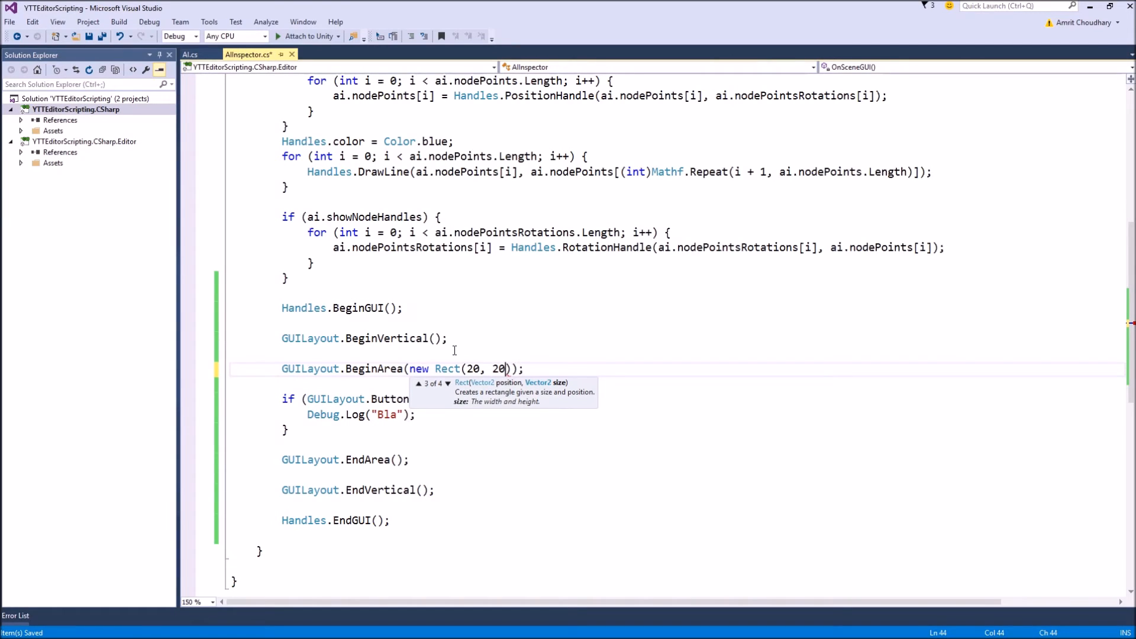
type(", 200,")
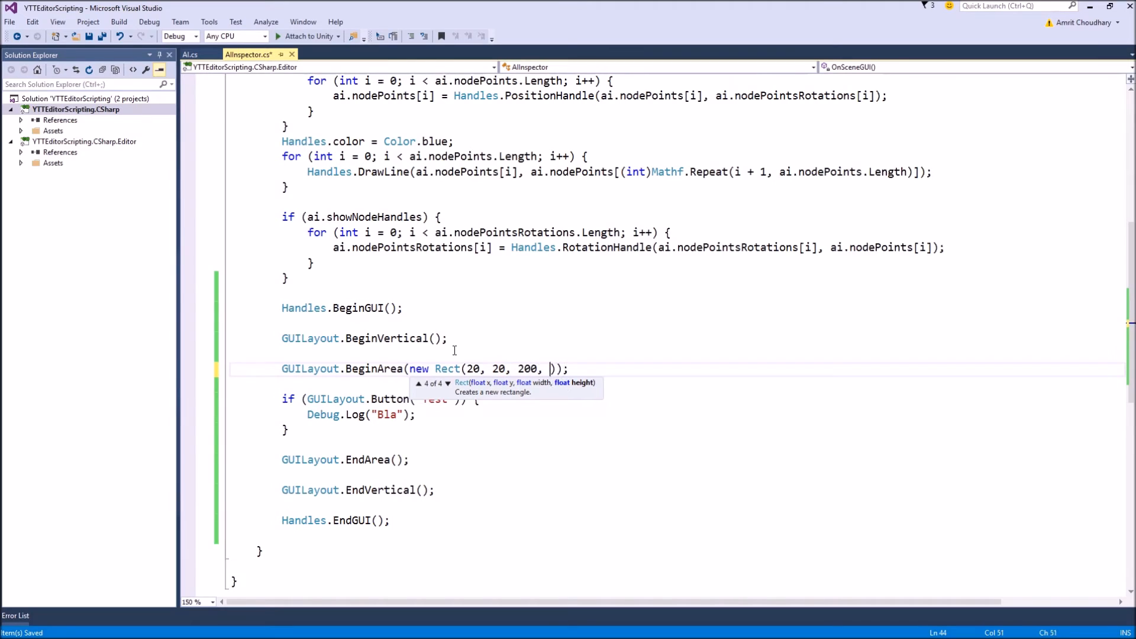
type("500")
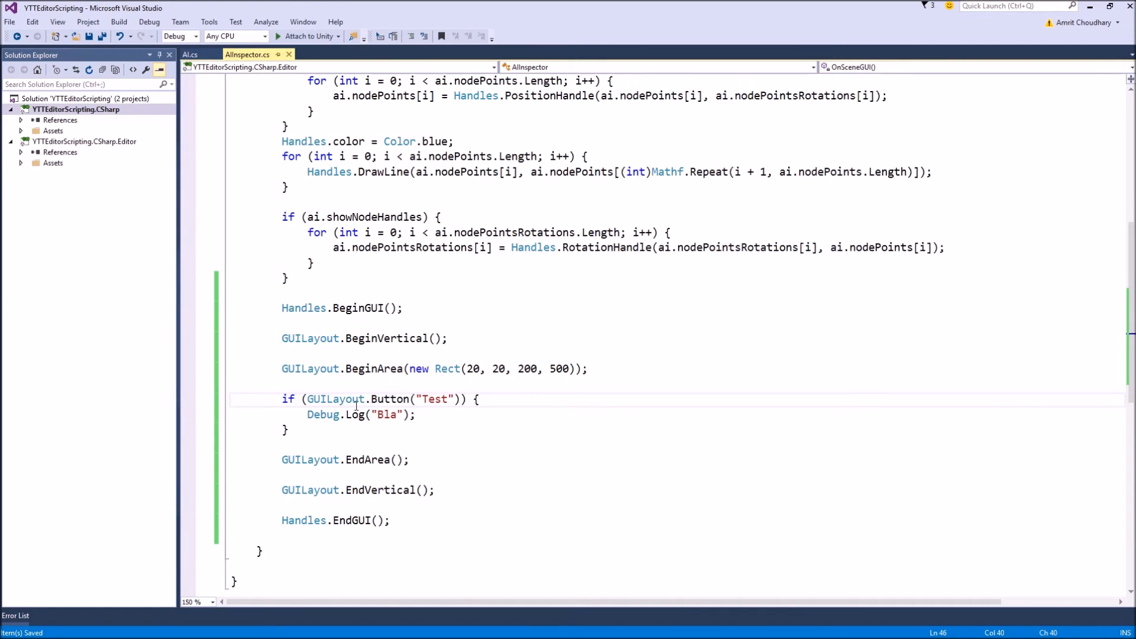
mouse_move(374, 386)
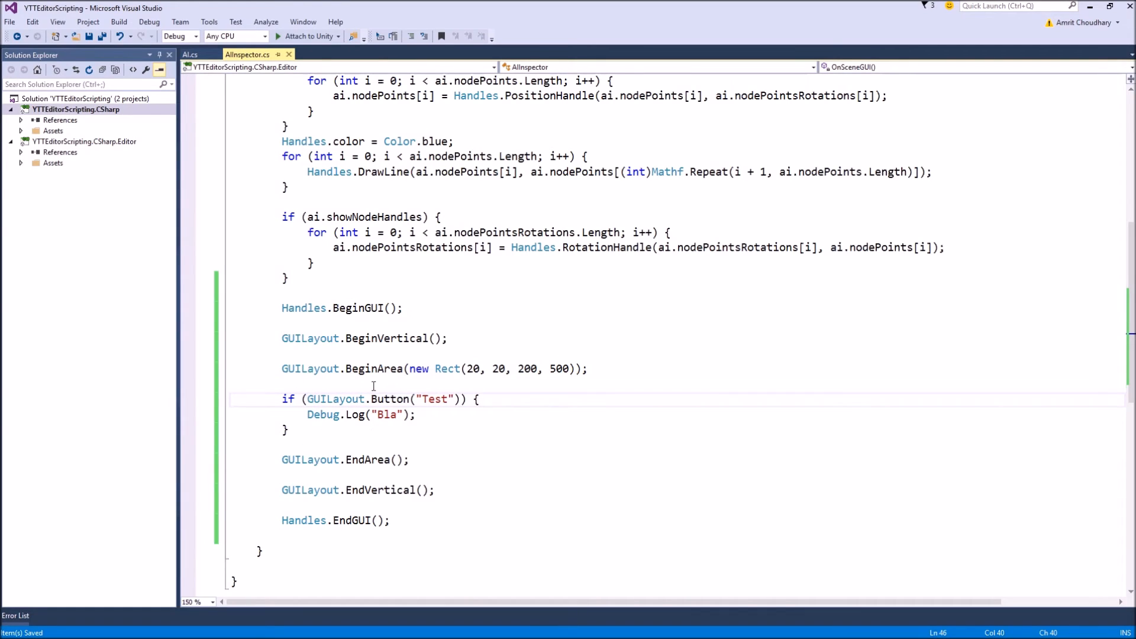
mouse_move(461, 379)
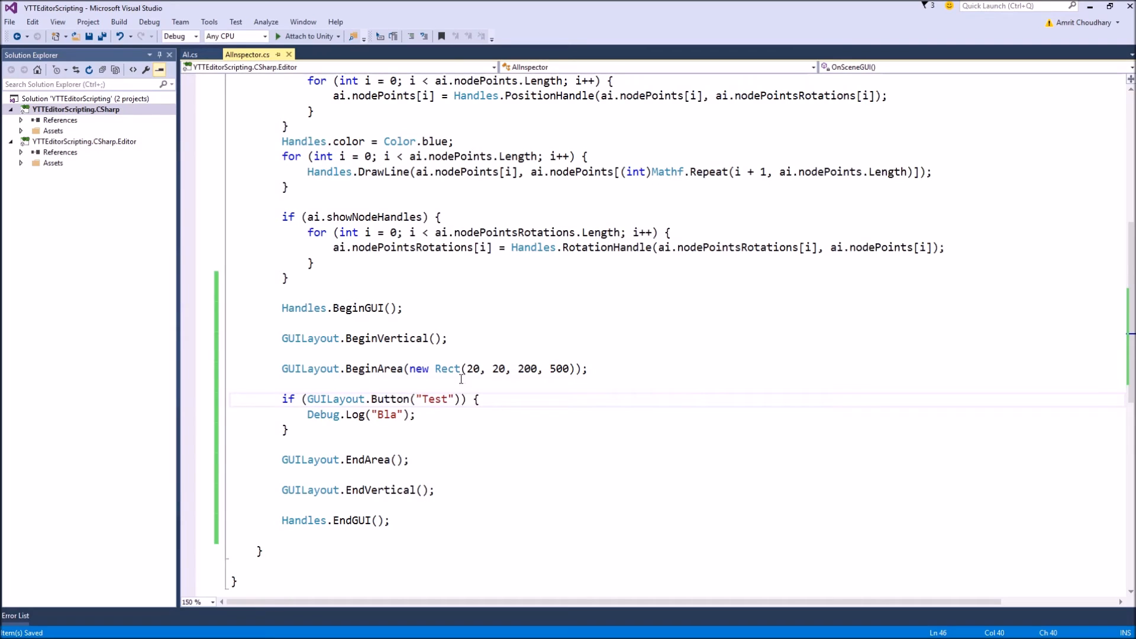
mouse_move(514, 368)
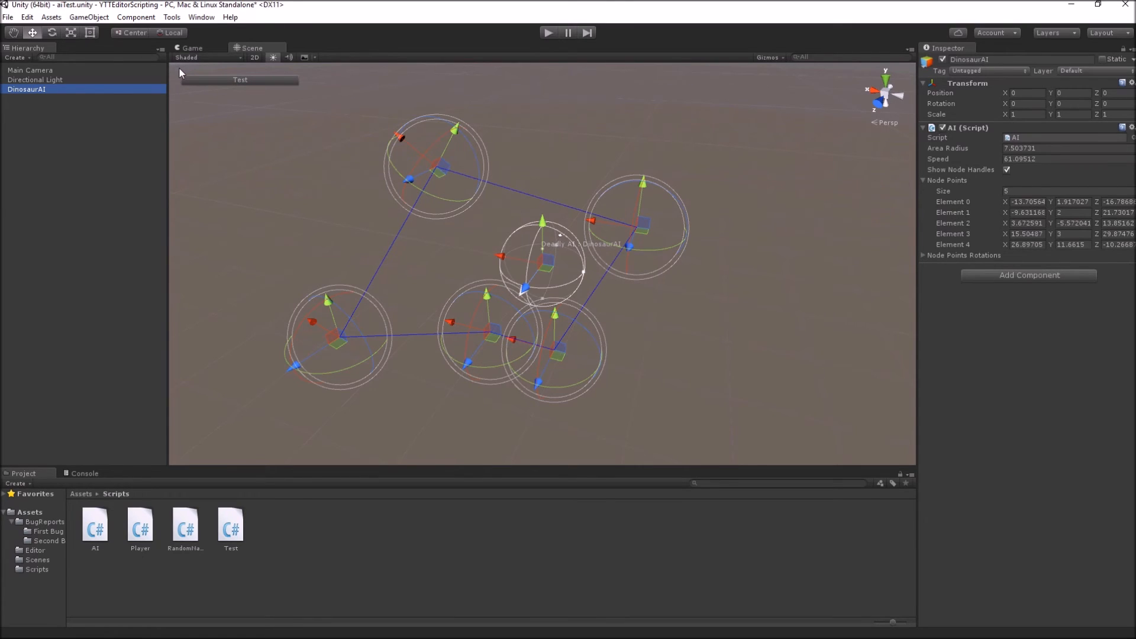
mouse_move(184, 78)
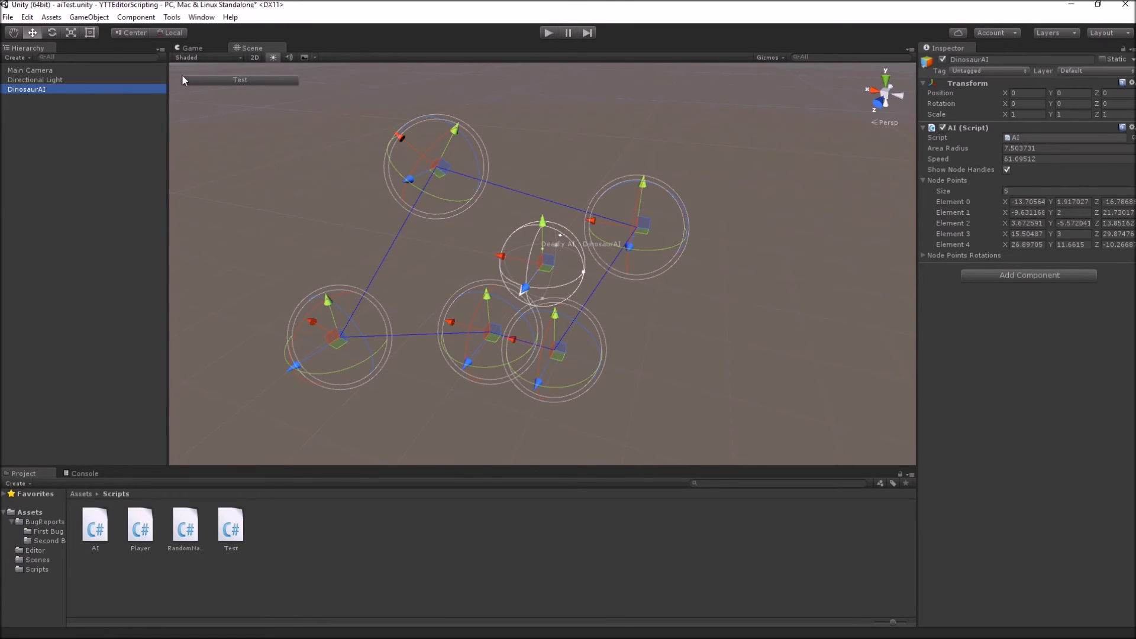
mouse_move(139, 270)
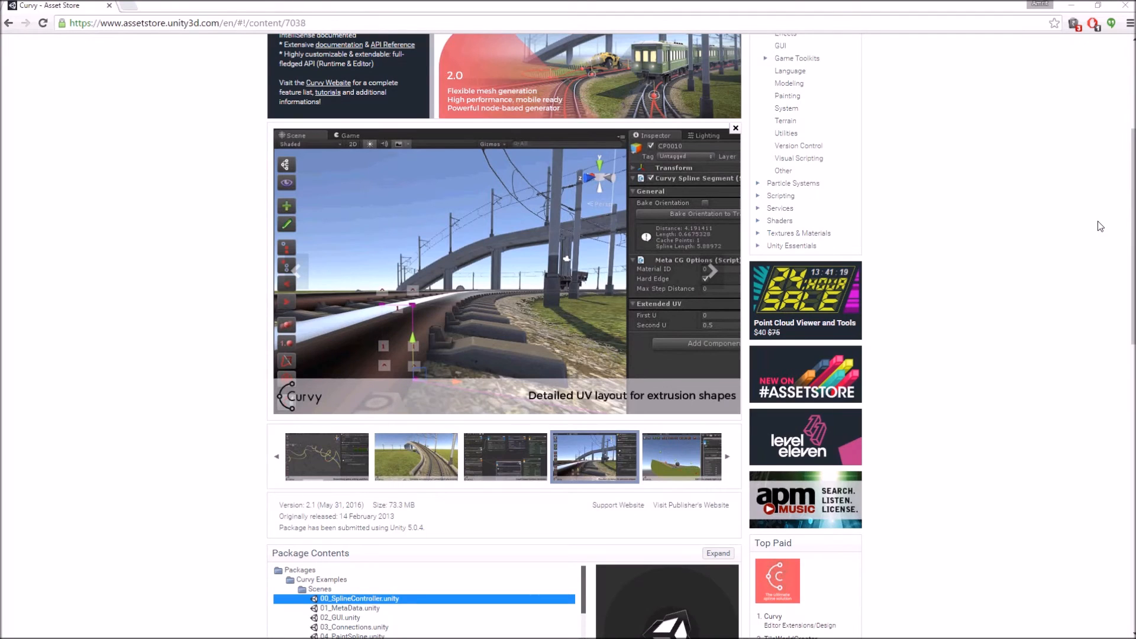
mouse_move(290, 184)
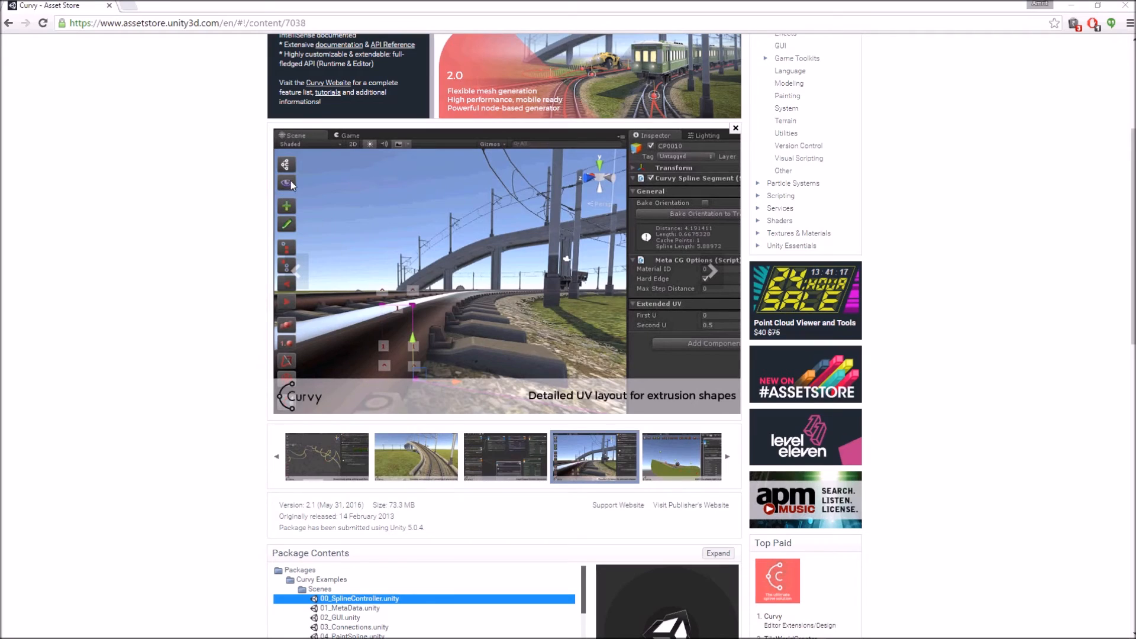
mouse_move(288, 168)
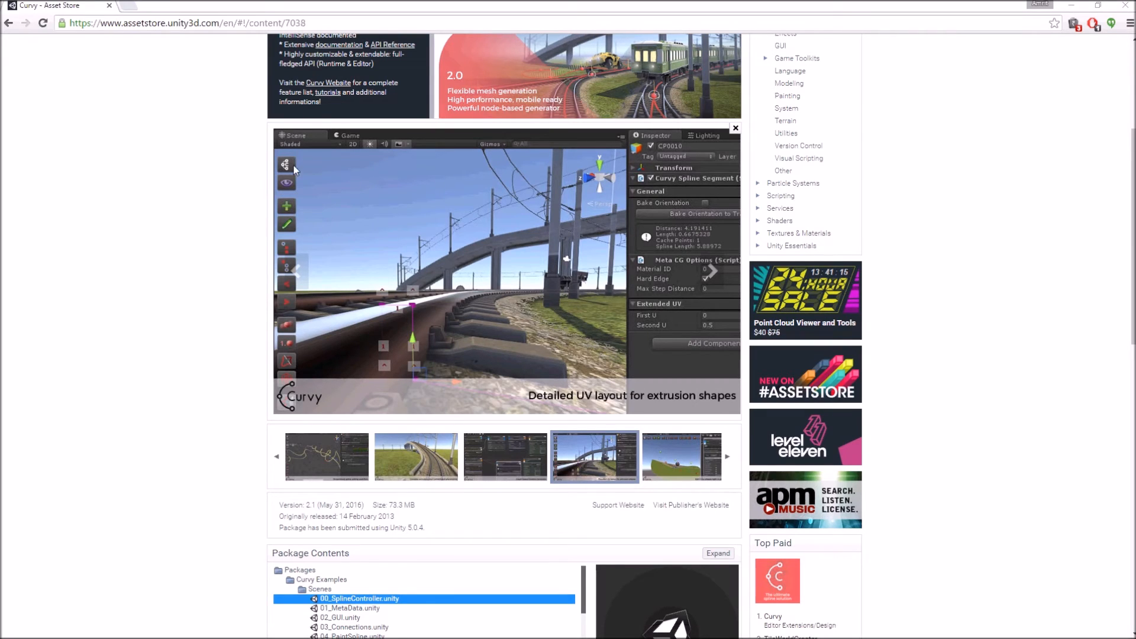
mouse_move(287, 208)
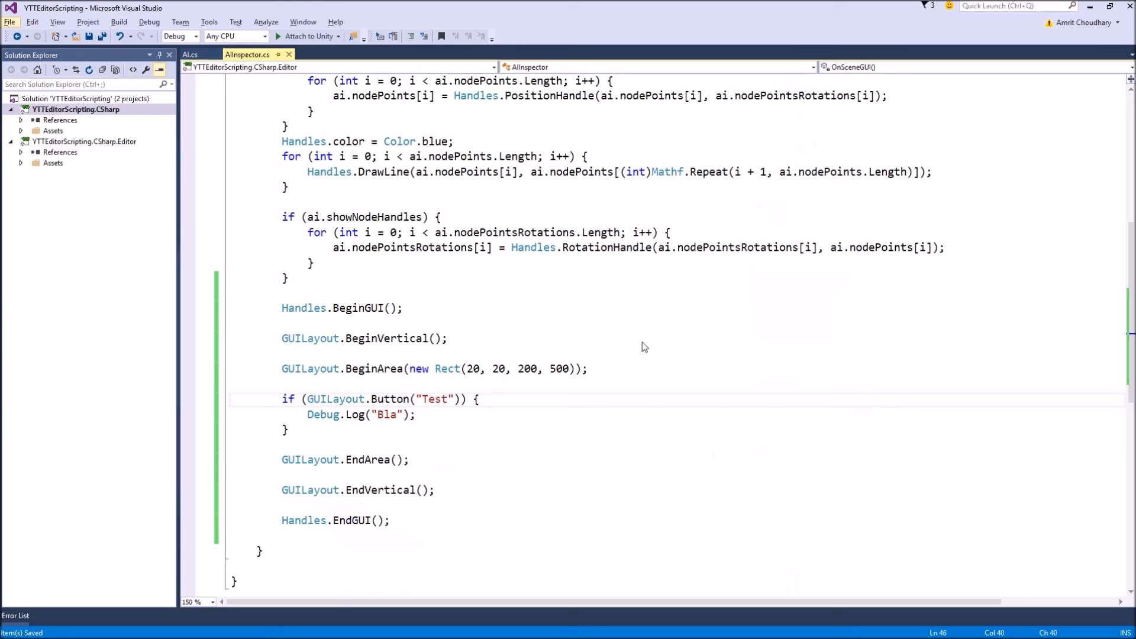
mouse_move(488, 394)
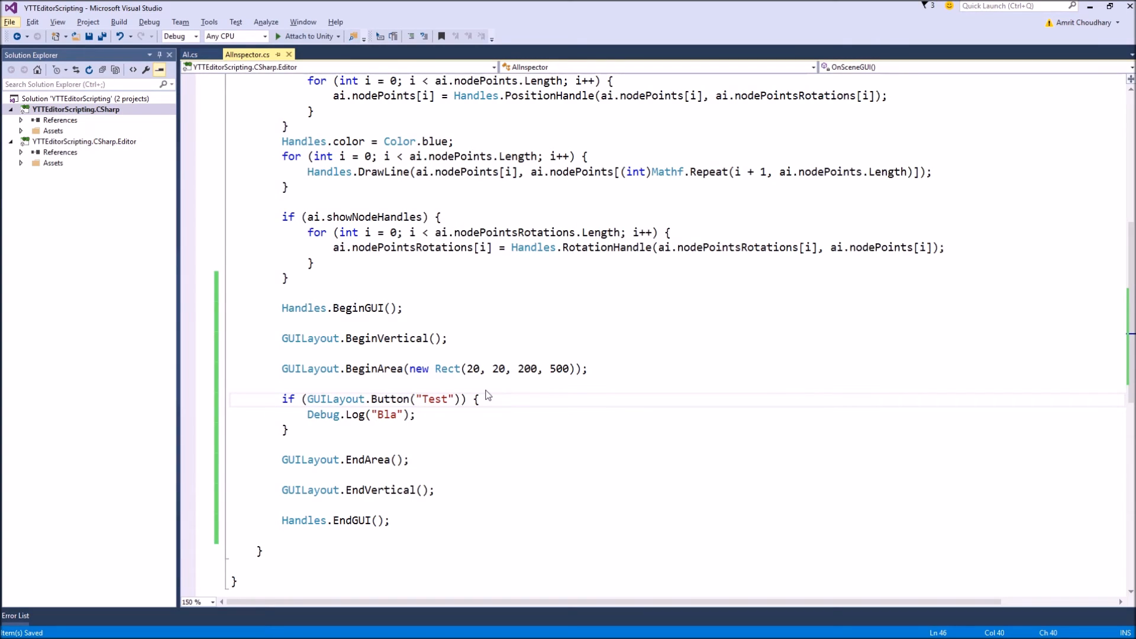
mouse_move(528, 369)
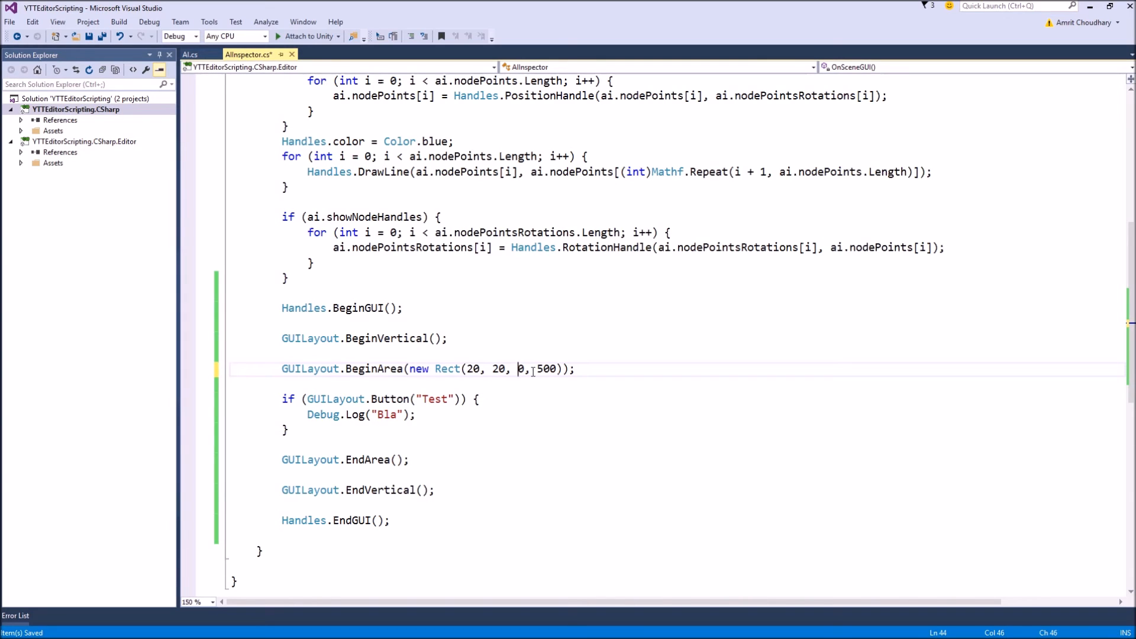
Set the area Rect width to 60 and add GUILayout.MinHeight(50) to the Test button.
type("6")
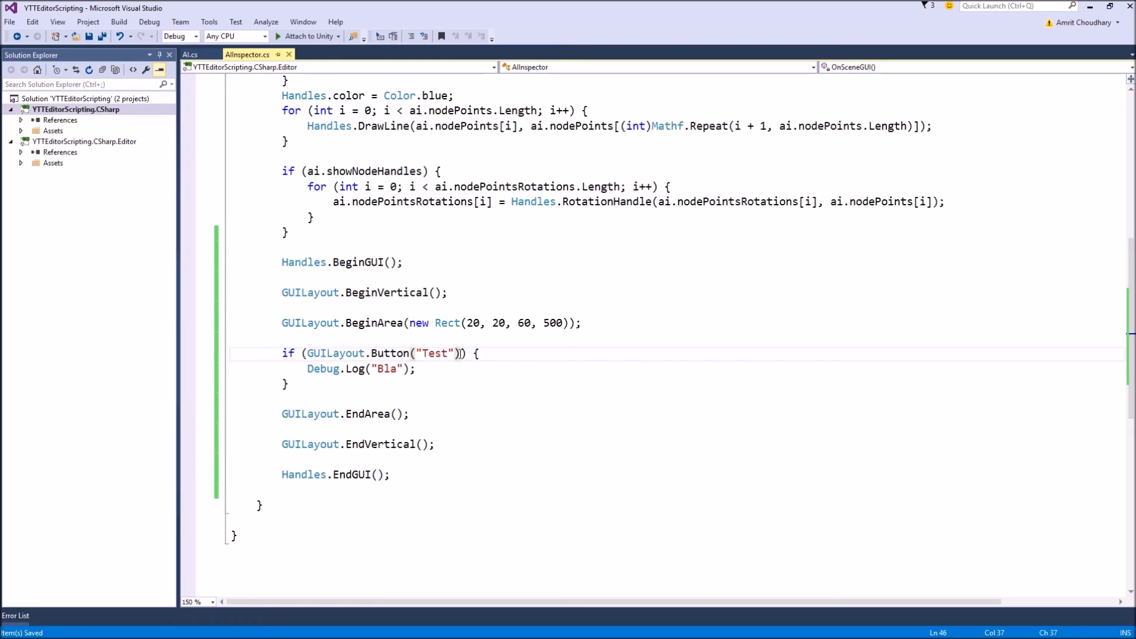
type(",")
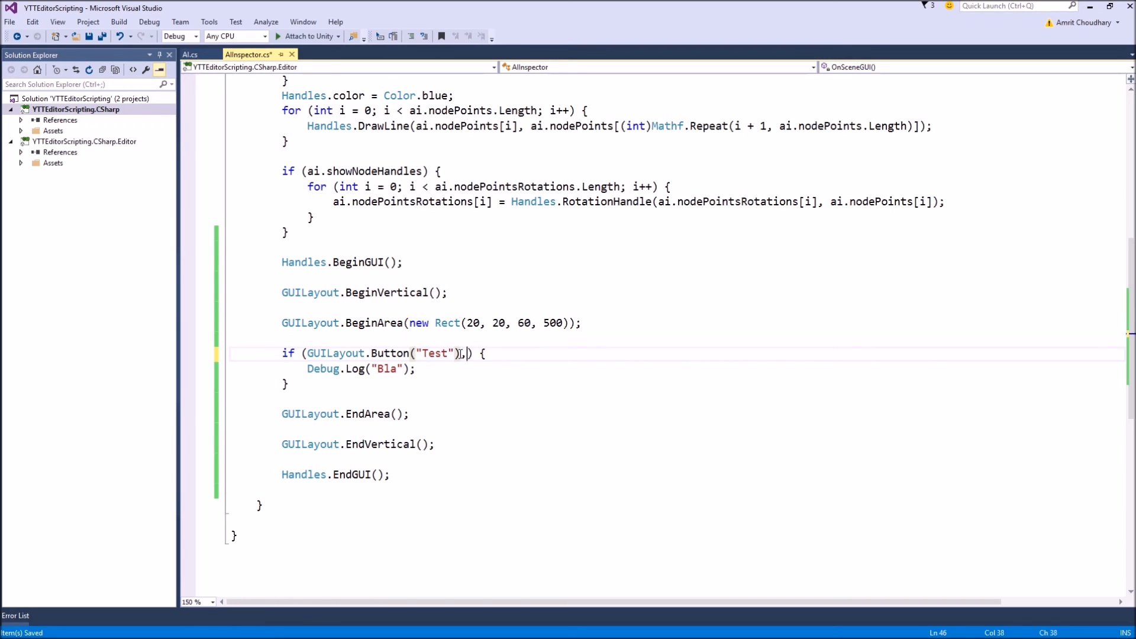
key("Backspace")
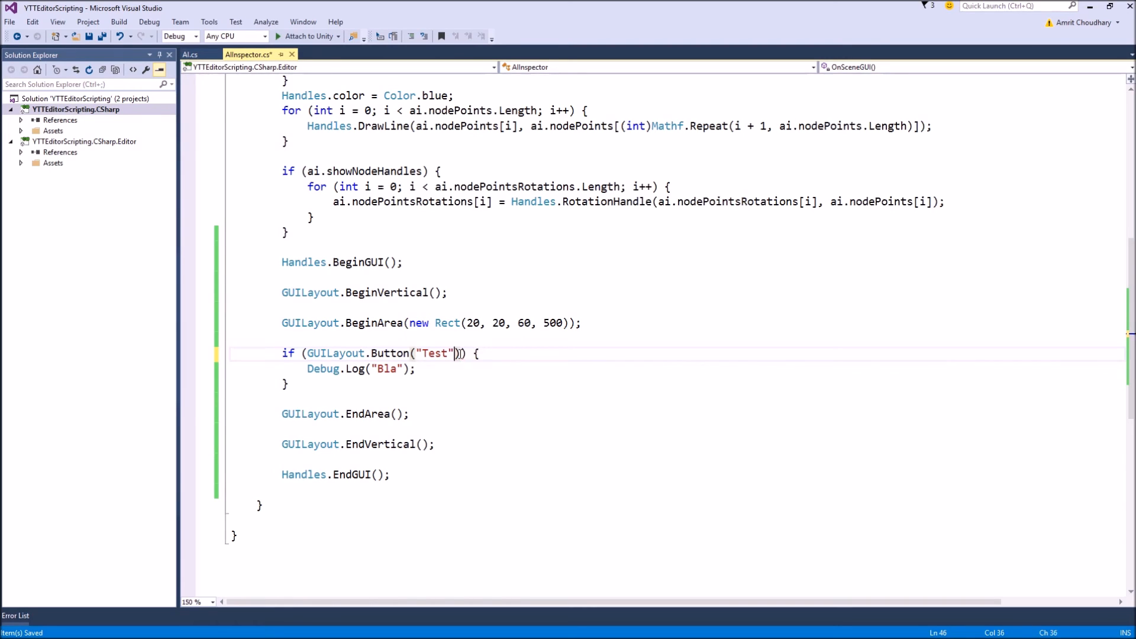
type(",")
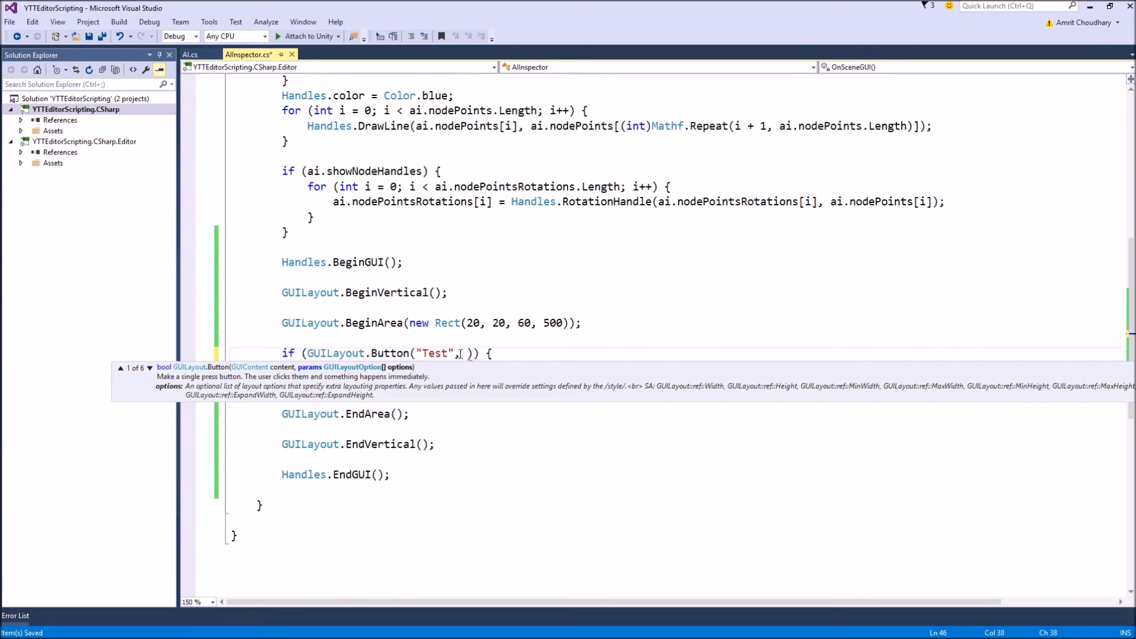
type("GUILayout")
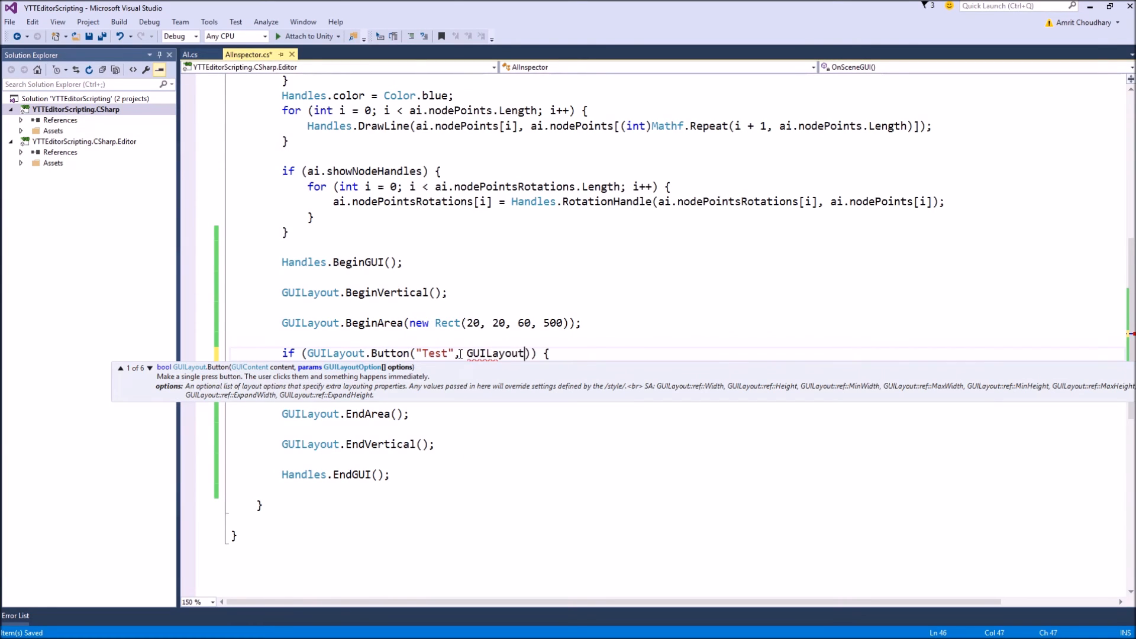
type(".")
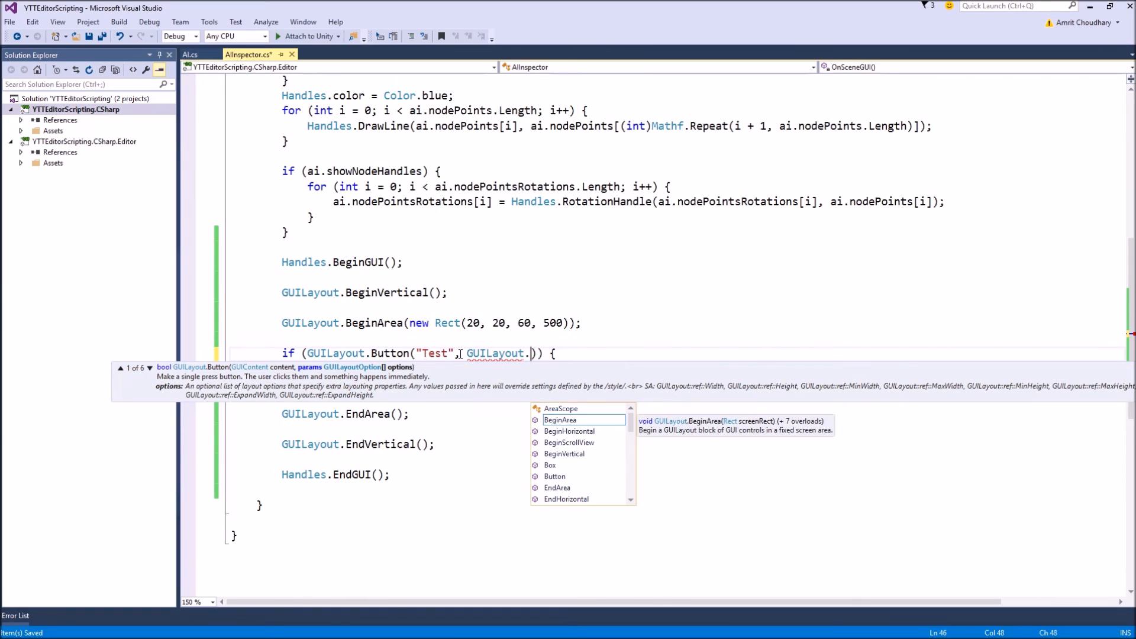
type("minhe")
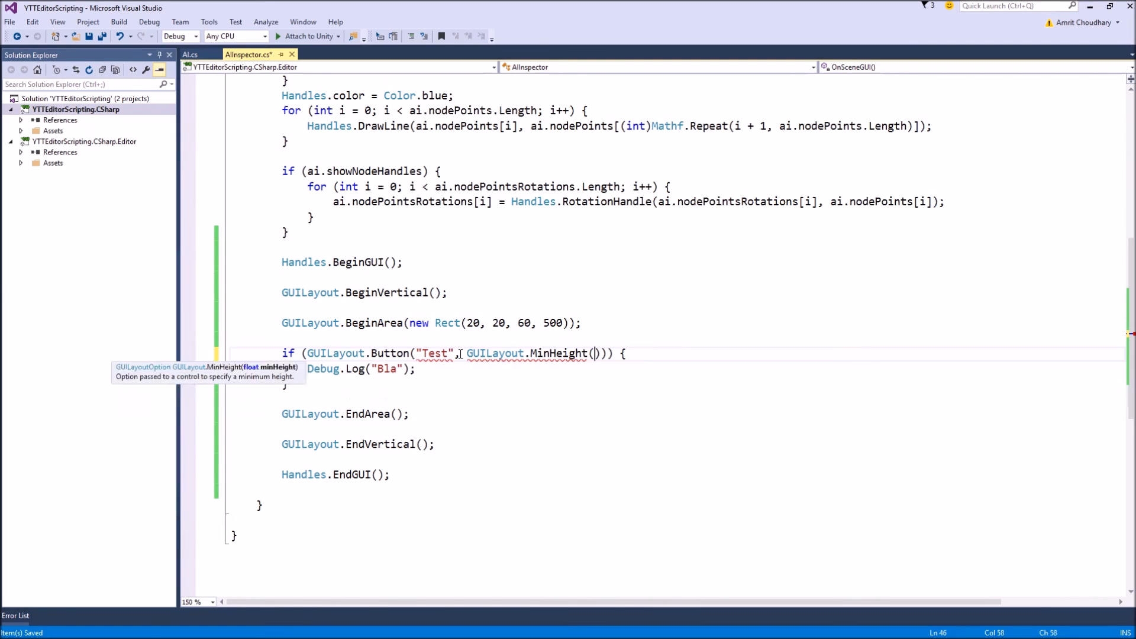
type("50")
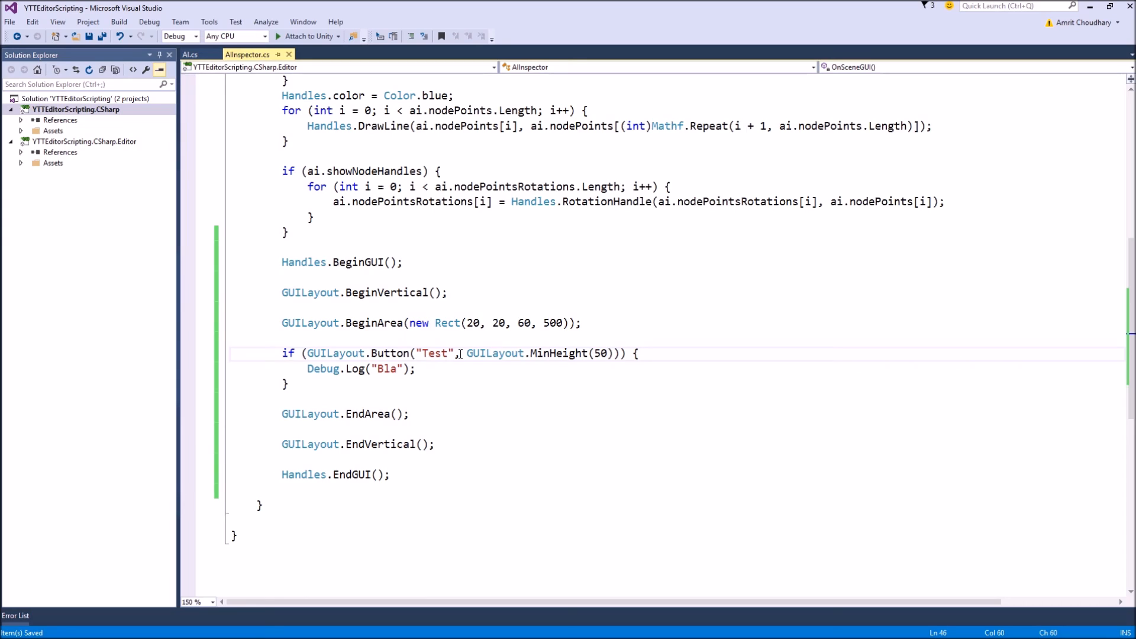
mouse_move(446, 322)
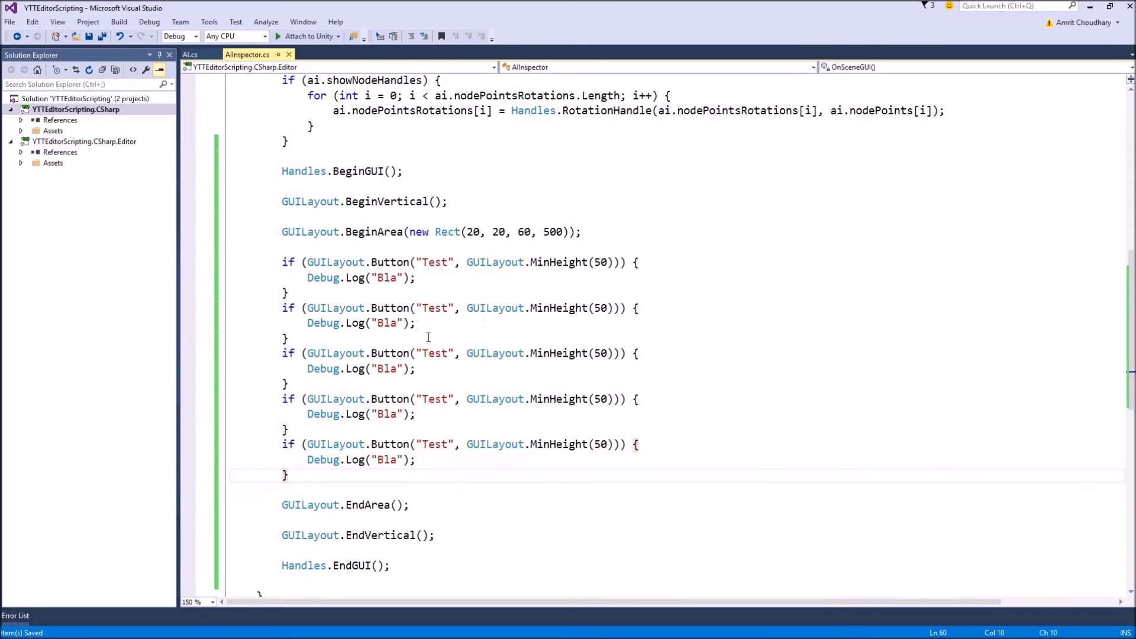
mouse_move(576, 261)
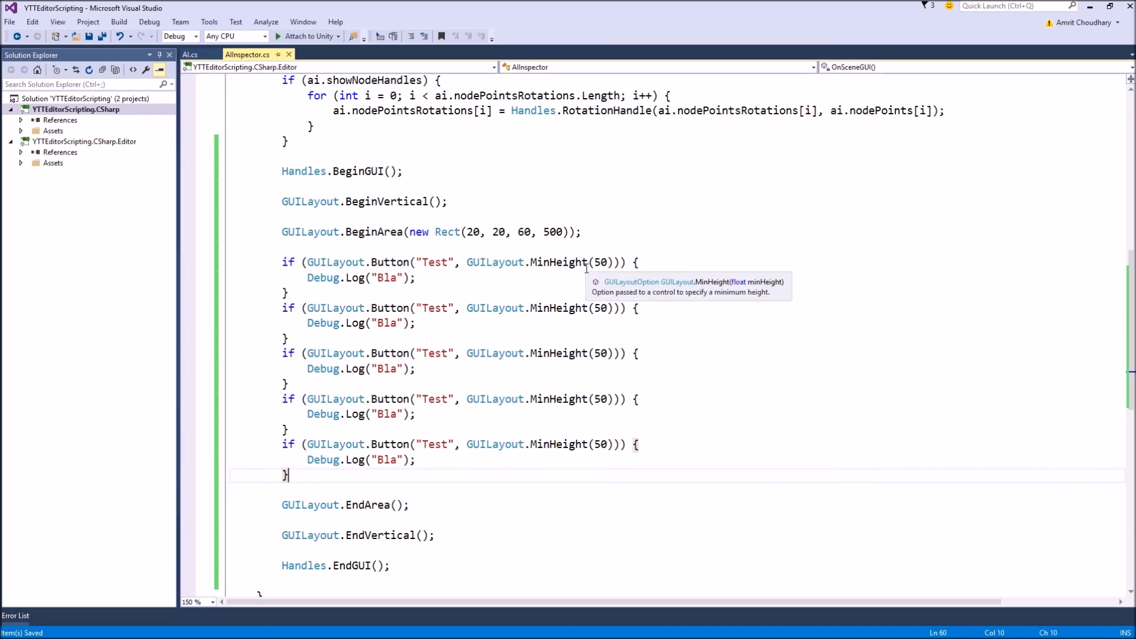
mouse_move(527, 472)
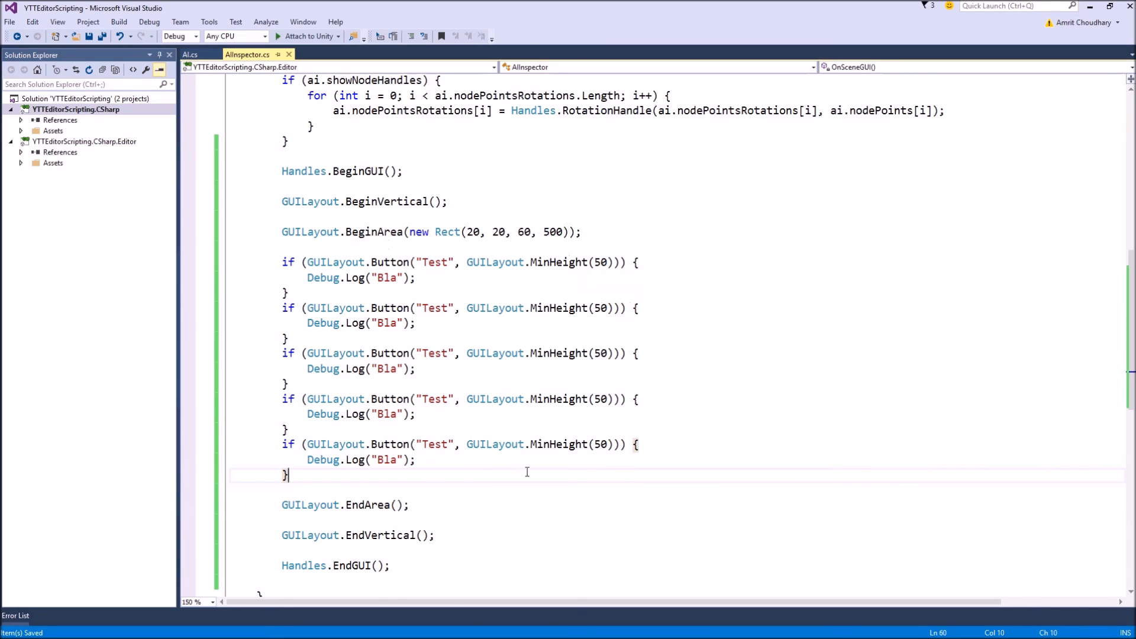
mouse_move(528, 239)
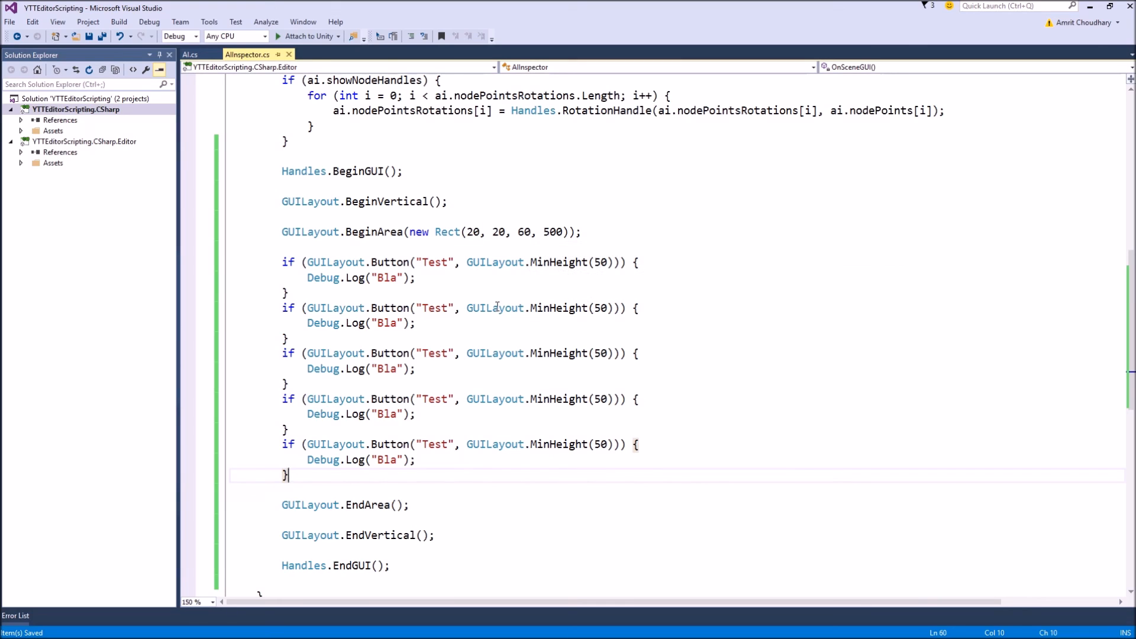
mouse_move(524, 232)
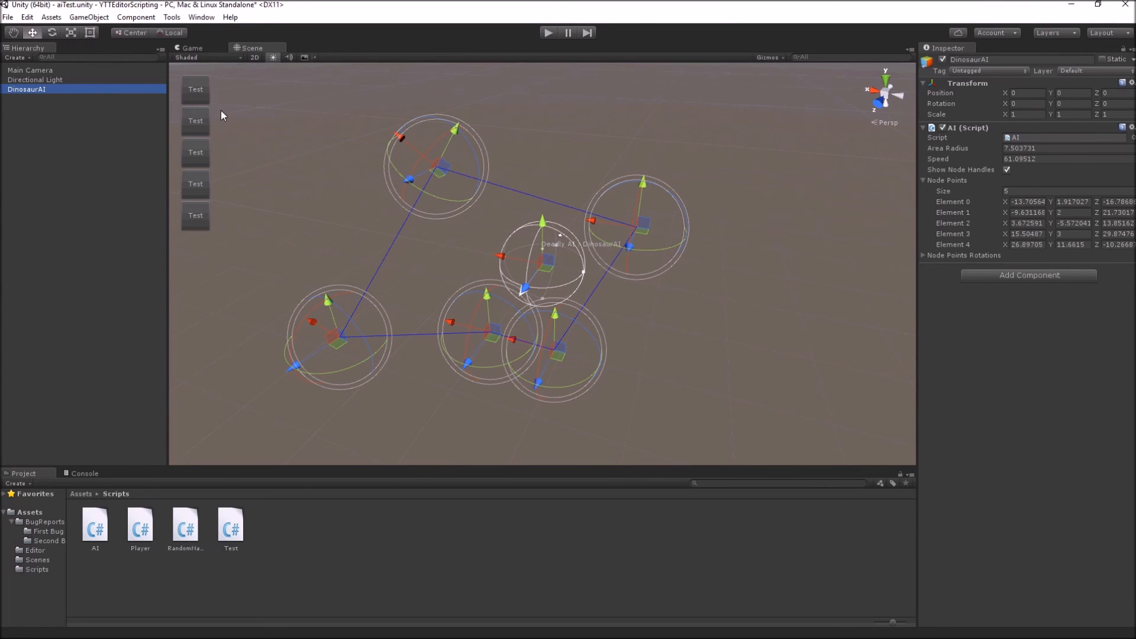
mouse_move(190, 149)
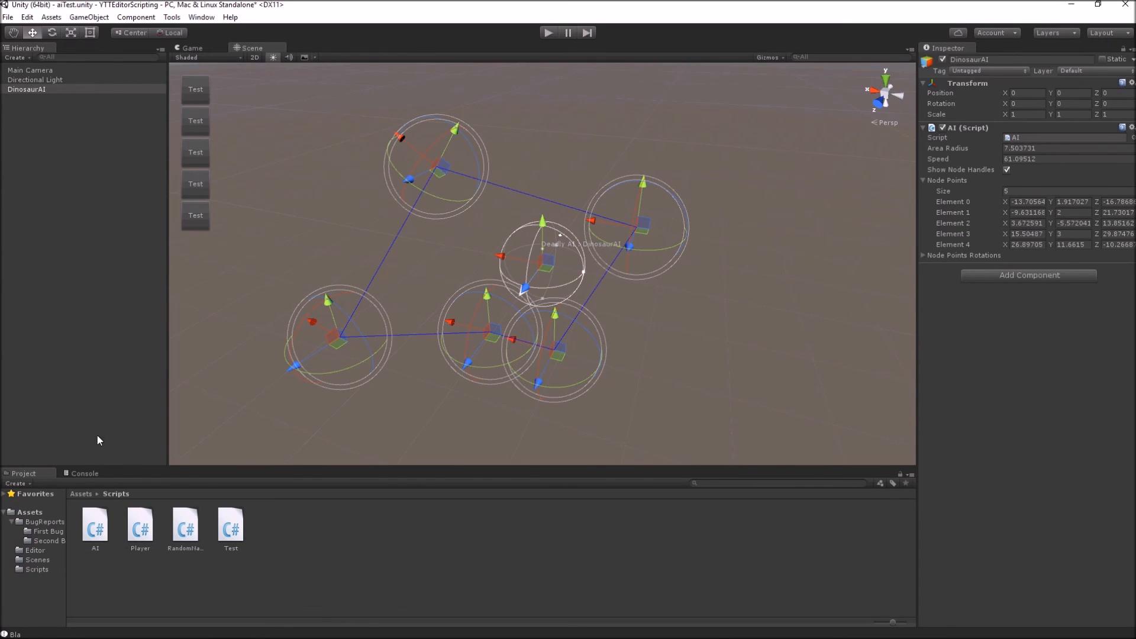
Open the Console to see the Bla messages logged by the Test buttons.
left_click(84, 474)
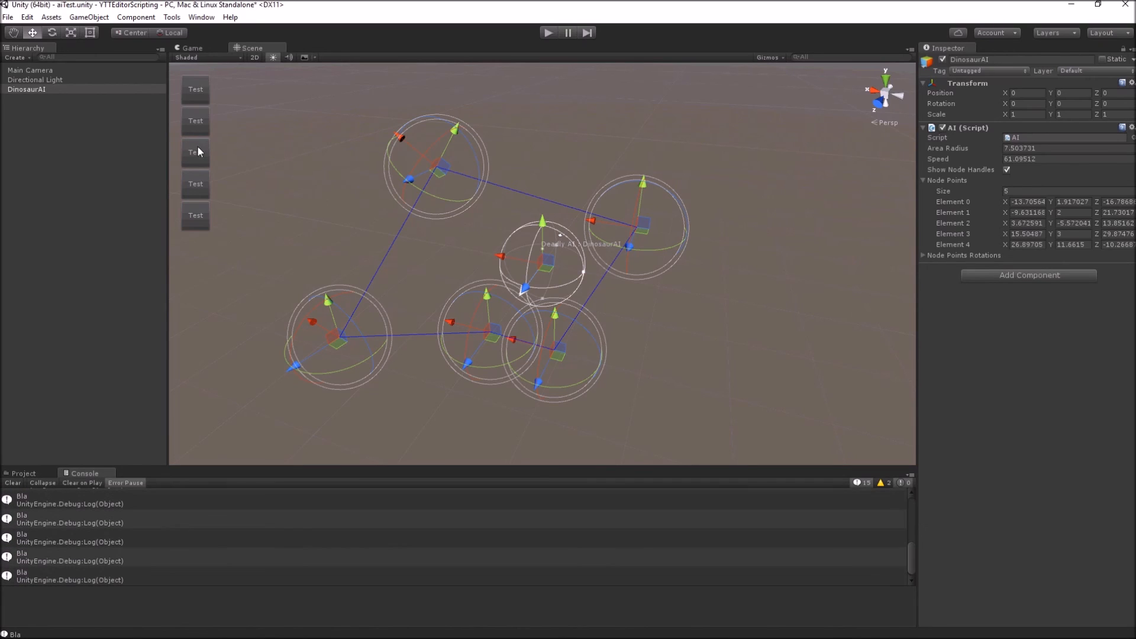
mouse_move(254, 259)
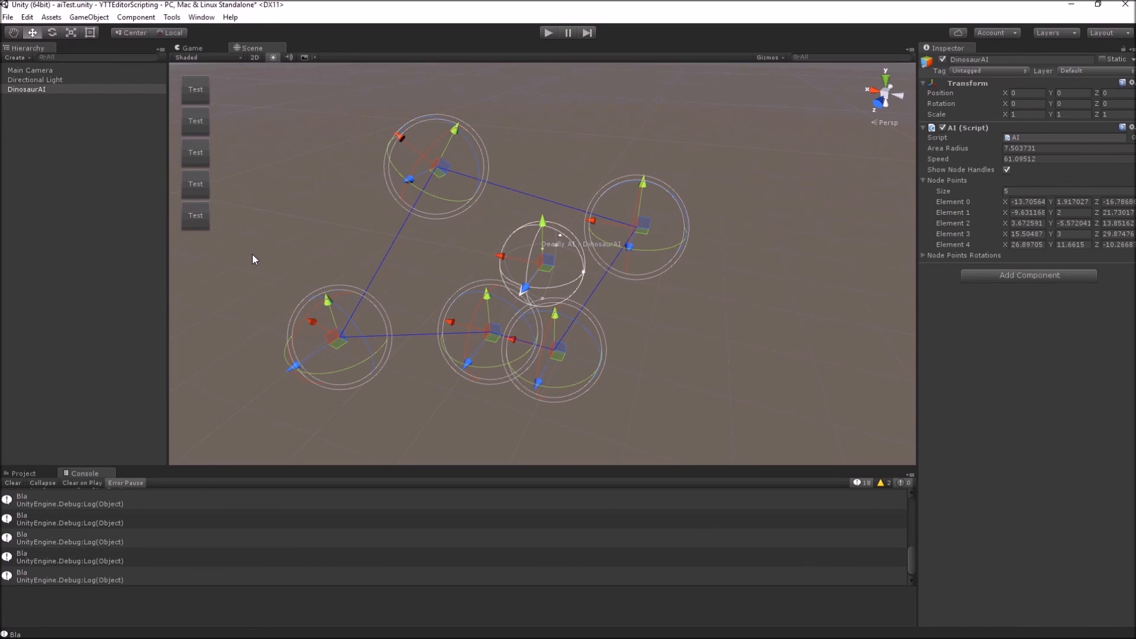
mouse_move(382, 137)
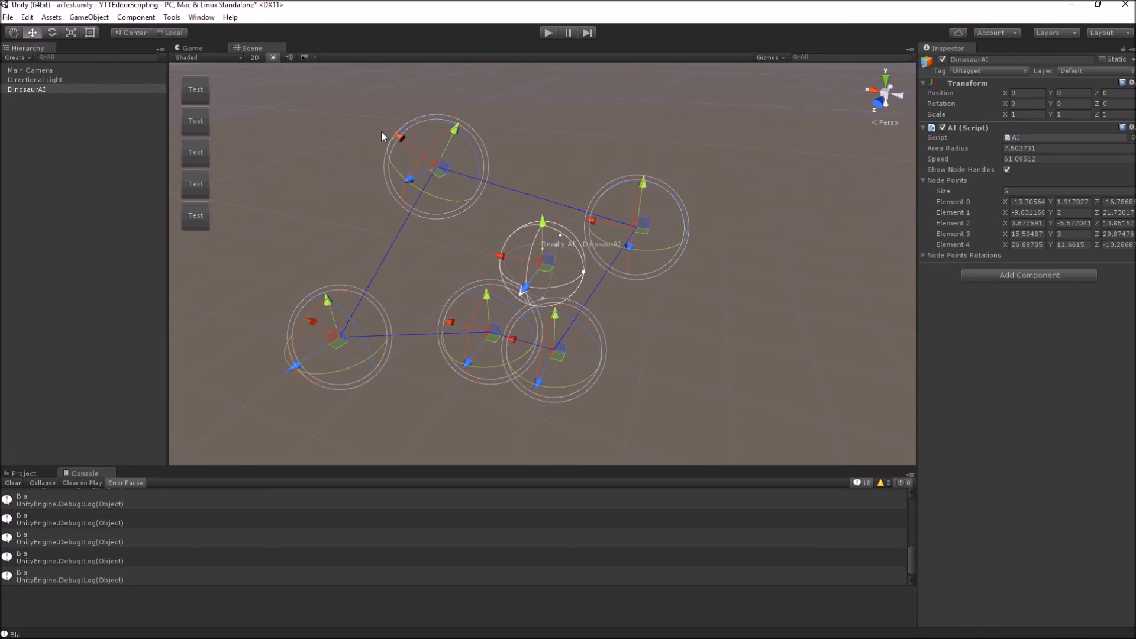
mouse_move(346, 157)
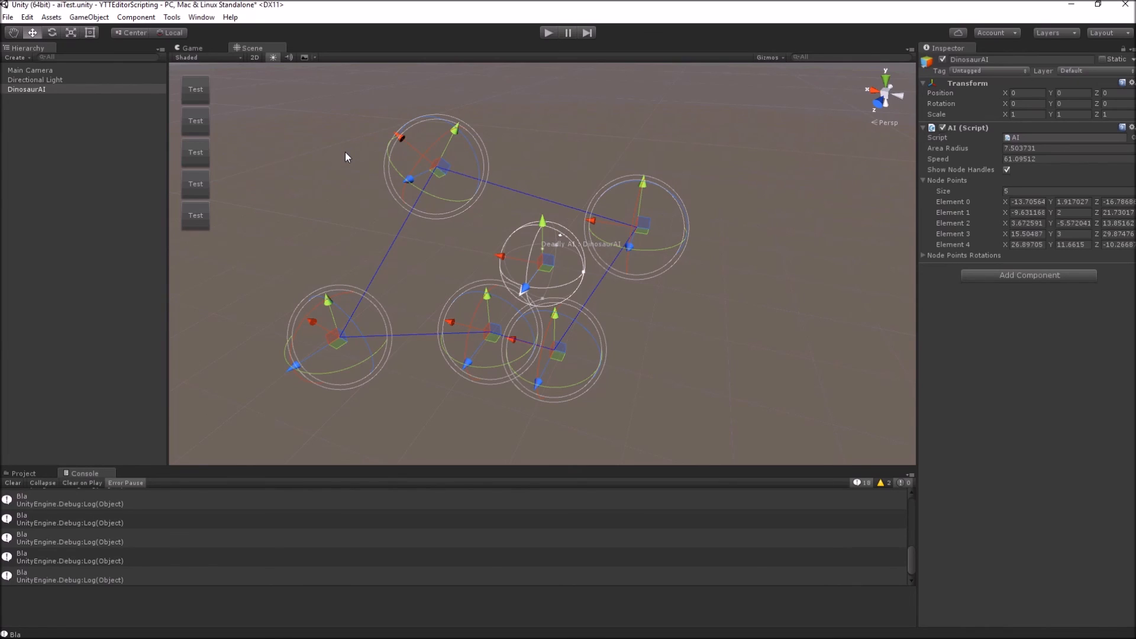
mouse_move(295, 170)
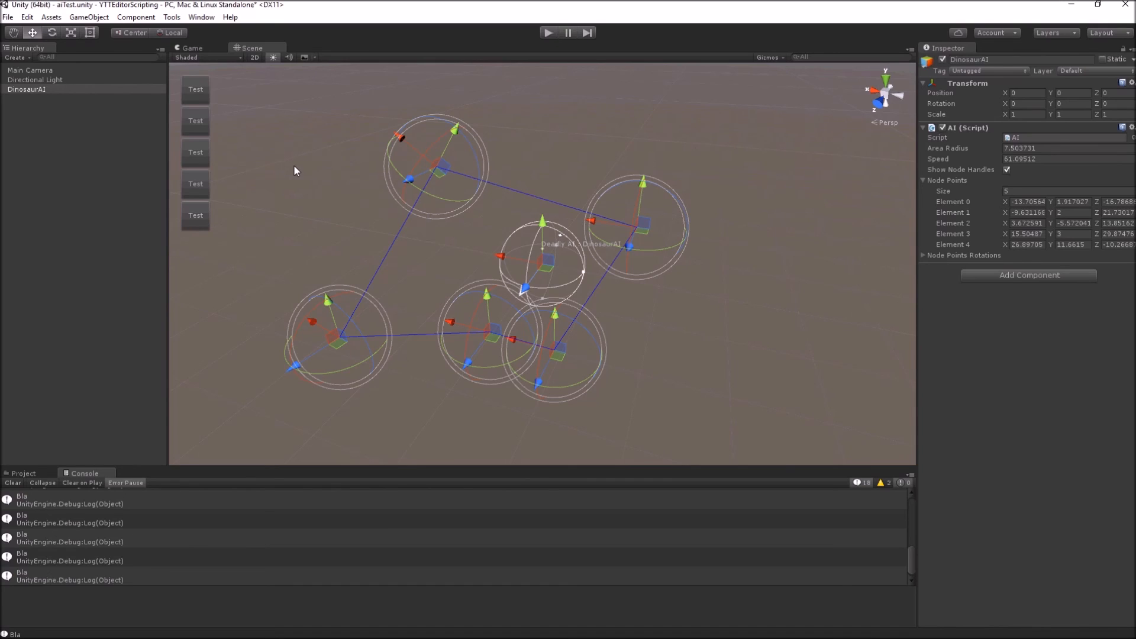